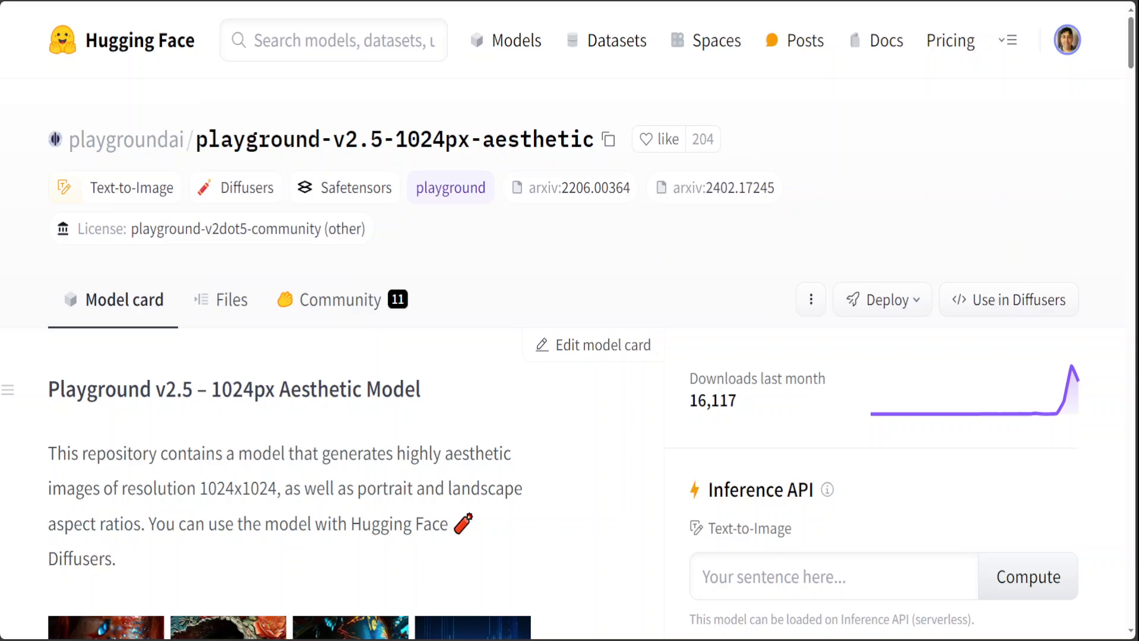
Scroll through the earlier release info, then clear the terminal screen
{"action": "scroll", "scroll_direction": "down", "scroll_amount": 3}
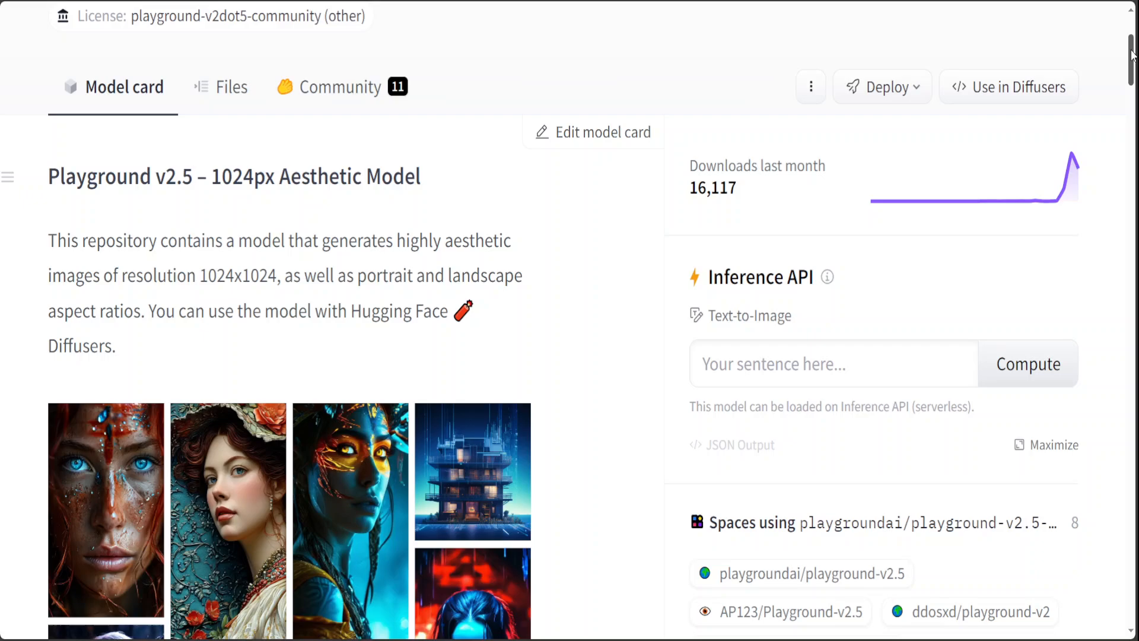
{"action": "scroll", "scroll_direction": "down", "scroll_amount": 3}
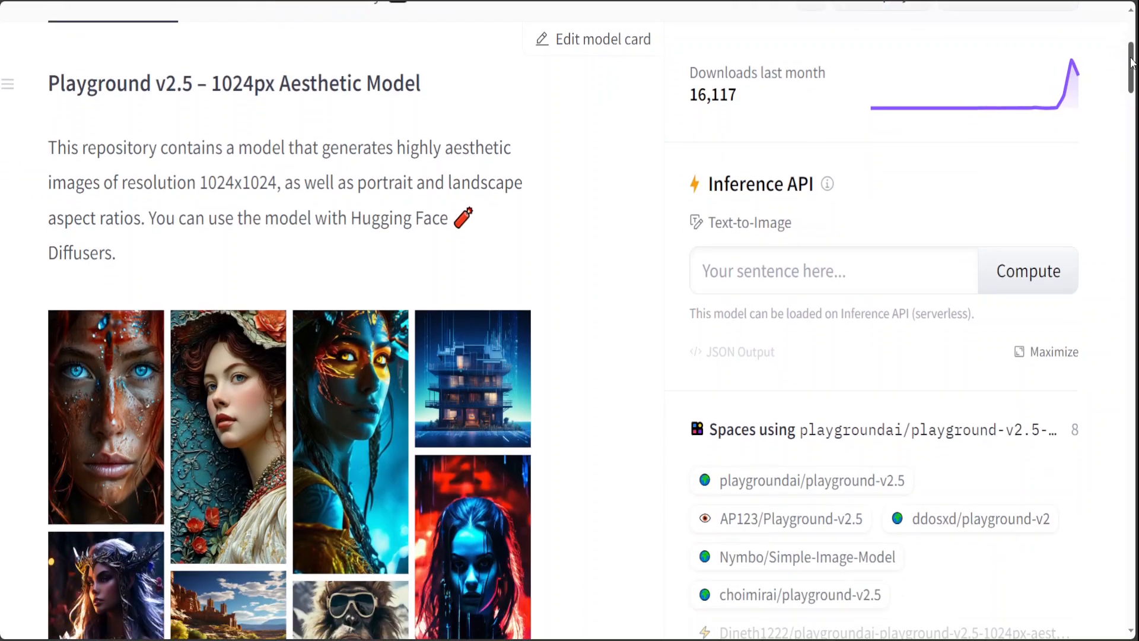
{"action": "scroll", "scroll_direction": "down", "scroll_amount": 3}
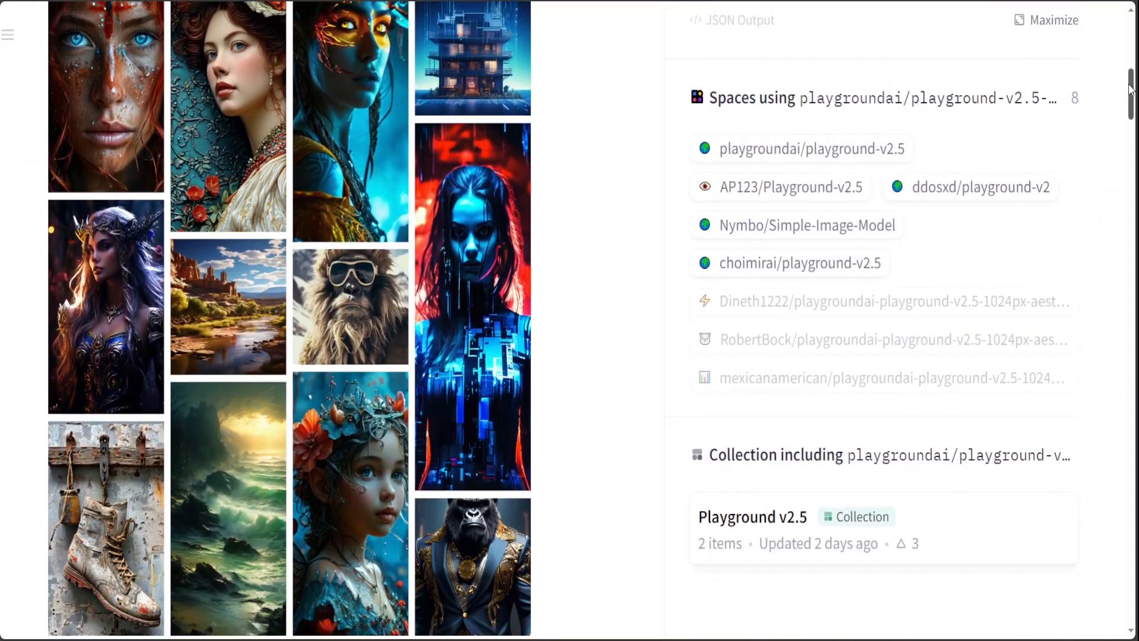
{"action": "scroll", "scroll_direction": "down", "scroll_amount": 3}
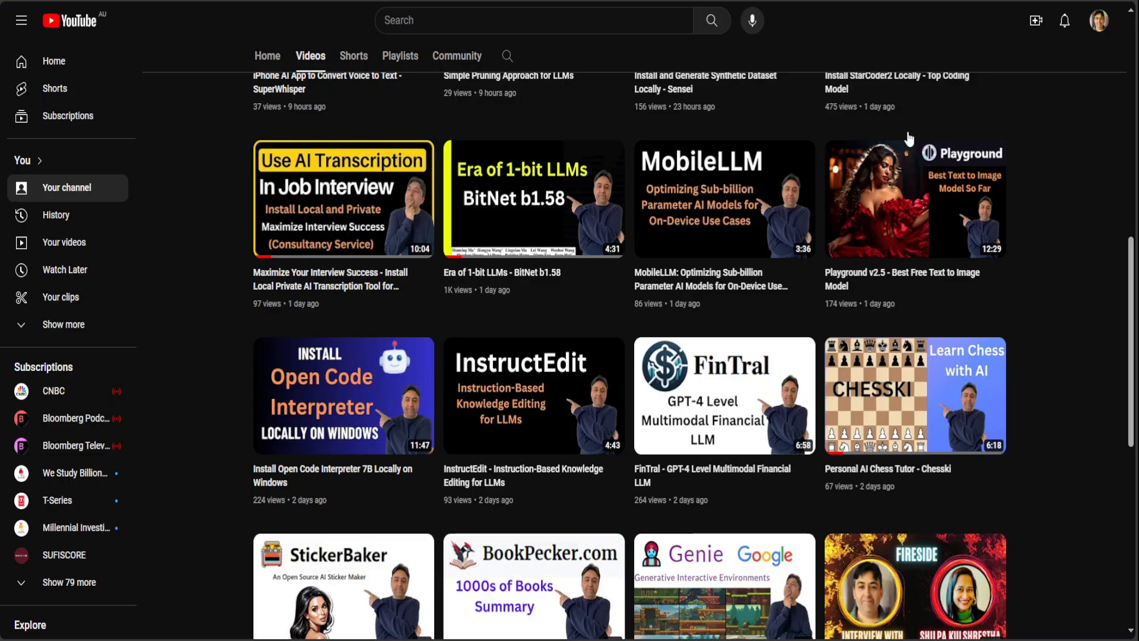
{"action": "mouse_move", "coordinate": [1055, 223]}
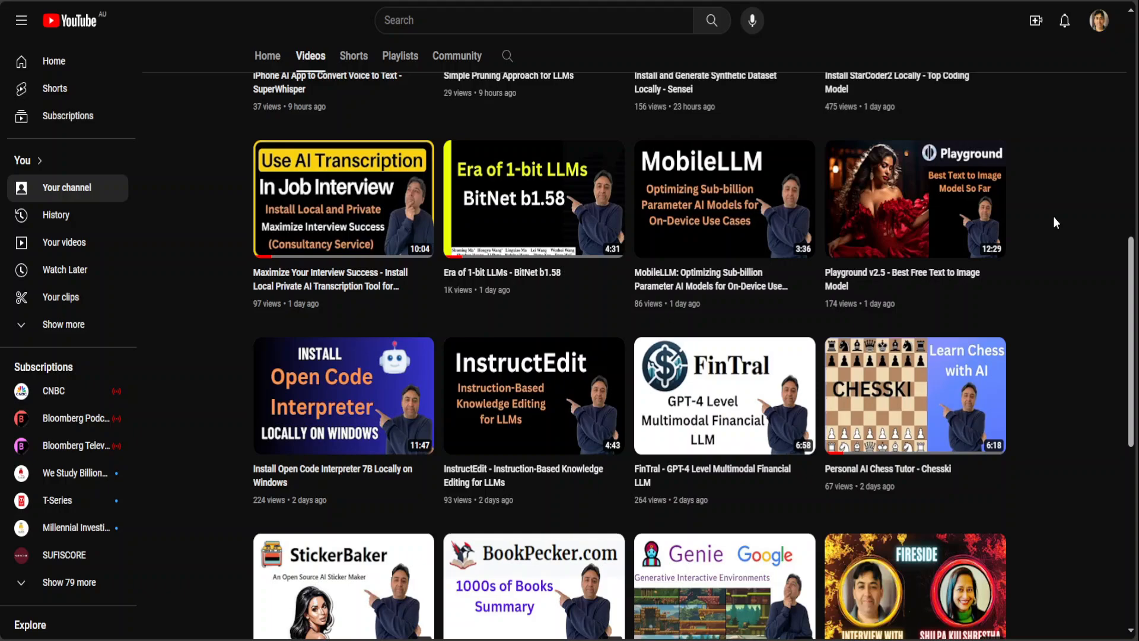
{"action": "mouse_move", "coordinate": [985, 318]}
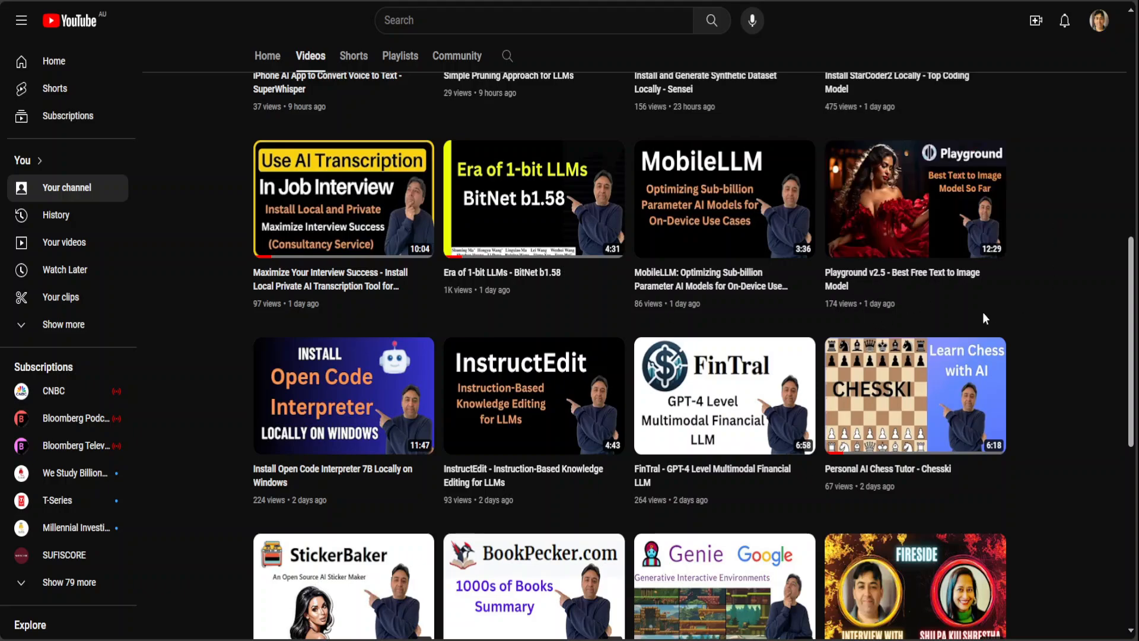
{"action": "mouse_move", "coordinate": [1038, 271]}
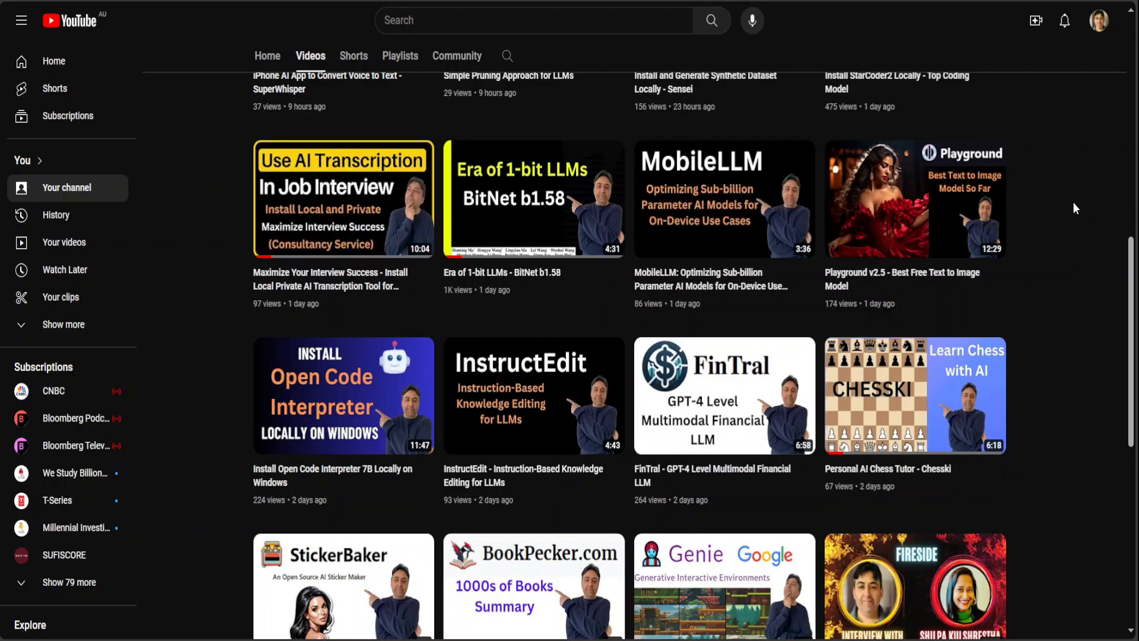
{"action": "mouse_move", "coordinate": [1066, 201]}
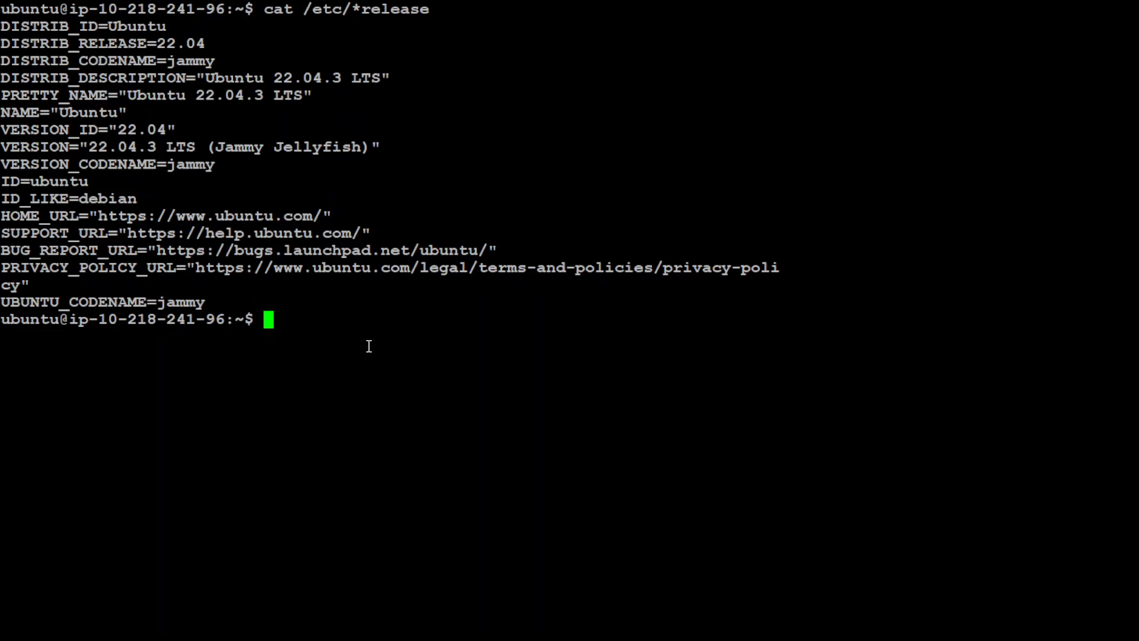
{"action": "type", "text": "clear"}
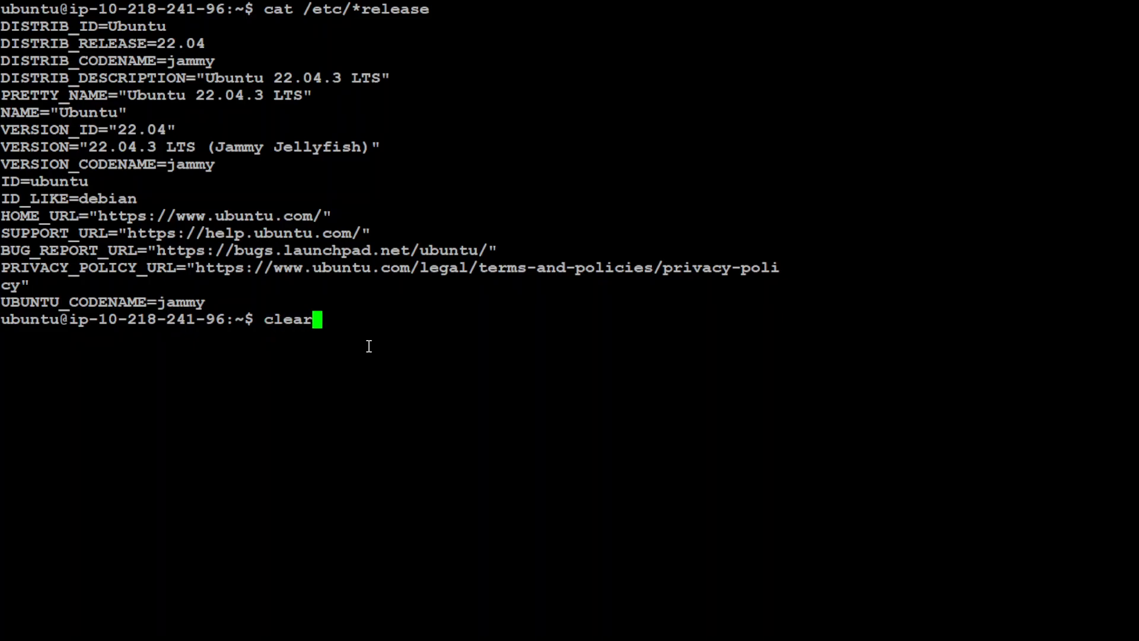
{"action": "key", "text": "Return"}
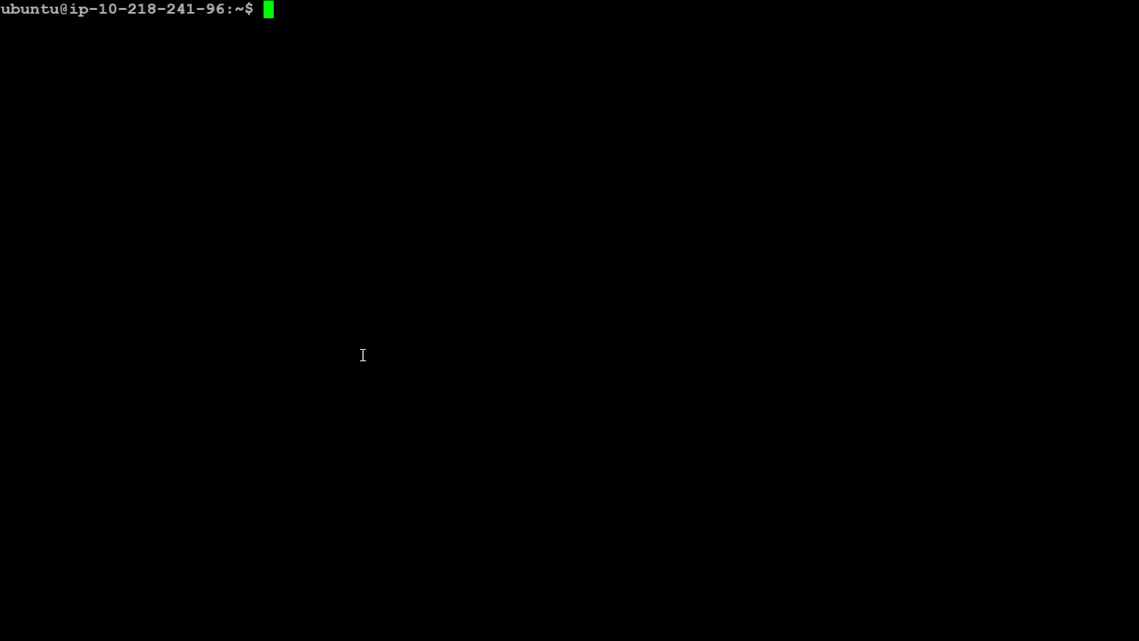
{"action": "mouse_move", "coordinate": [252, 200]}
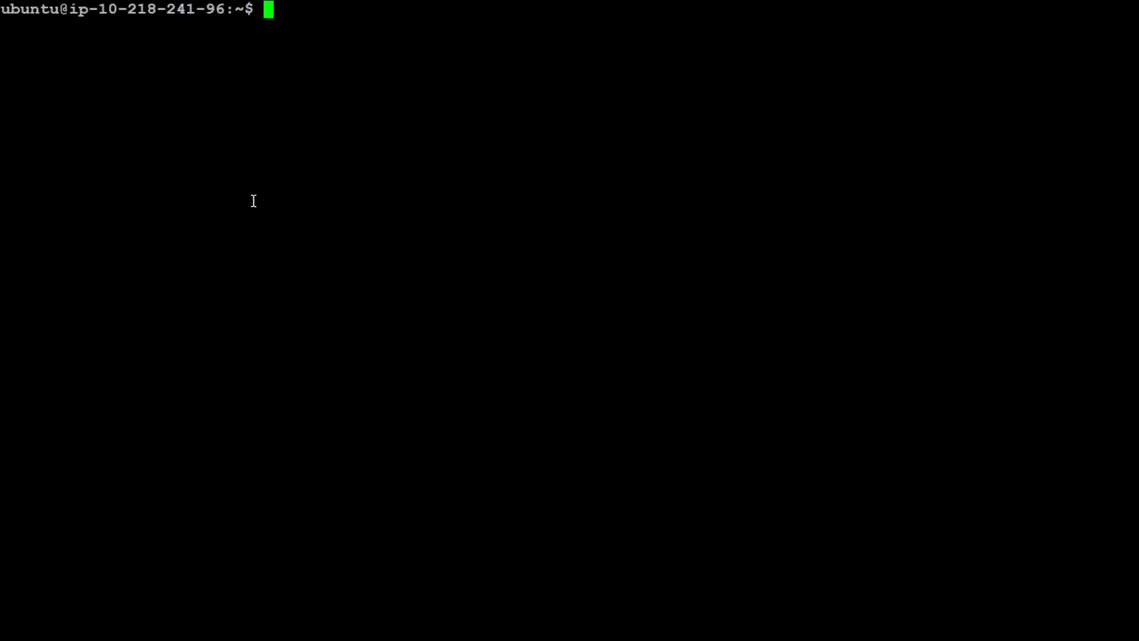
Install diffusers from GitHub plus transformers, accelerate and safetensors, clear, and start Python
{"action": "type", "text": "pip install git+https://github.com/huggingface/diffusers.git"}
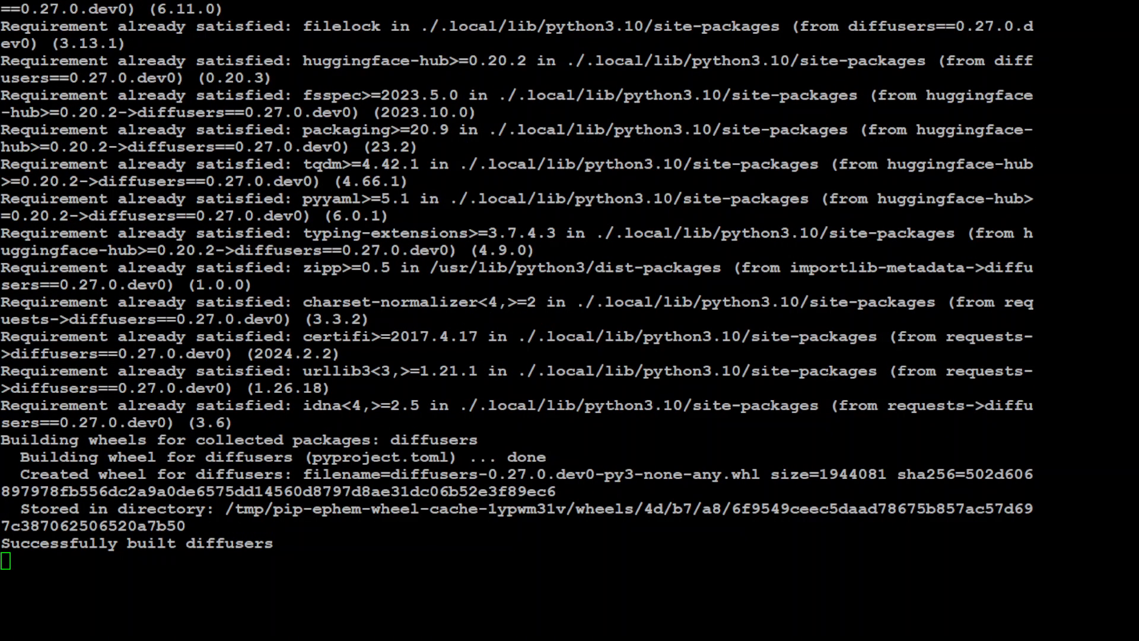
{"action": "scroll", "scroll_direction": "down", "scroll_amount": 3}
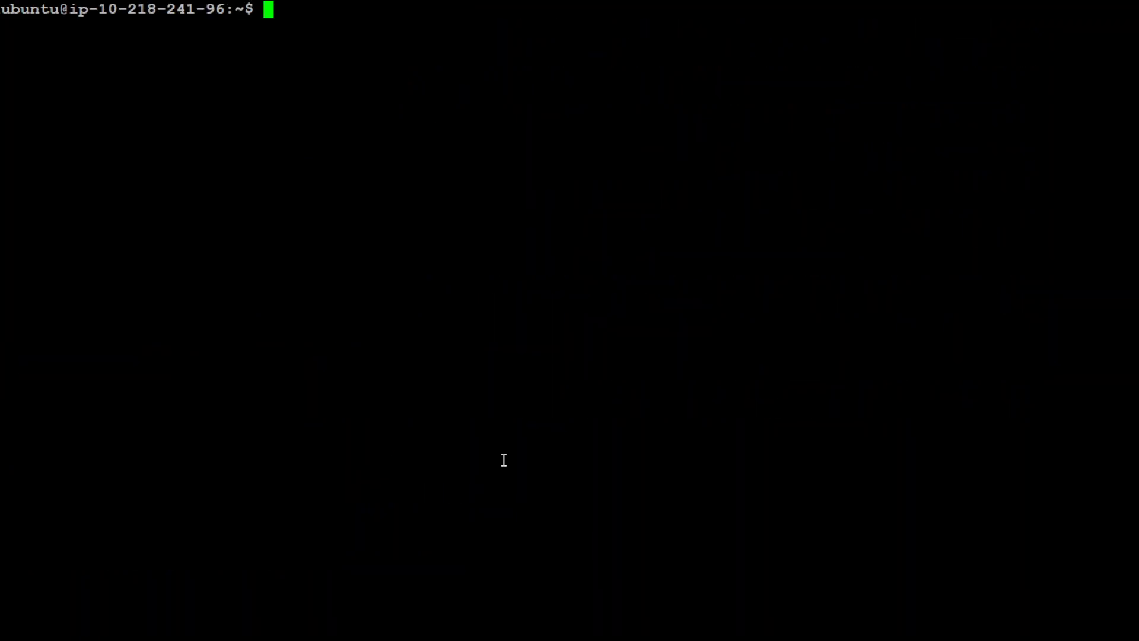
{"action": "type", "text": "pip install transformers accelerate safetensors"}
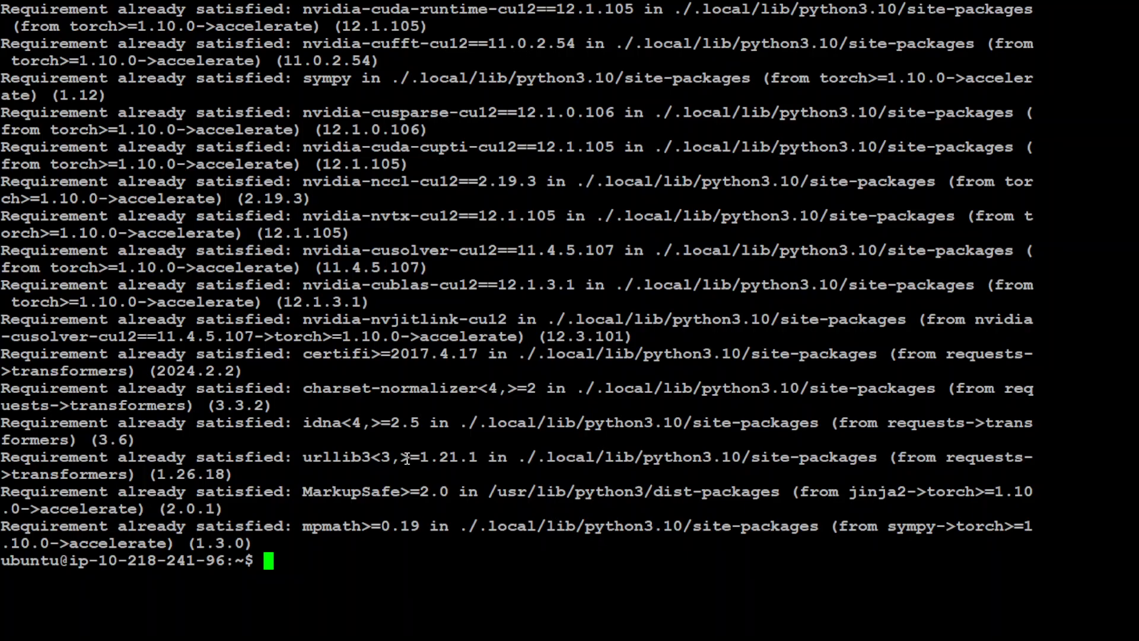
{"action": "type", "text": "clear"}
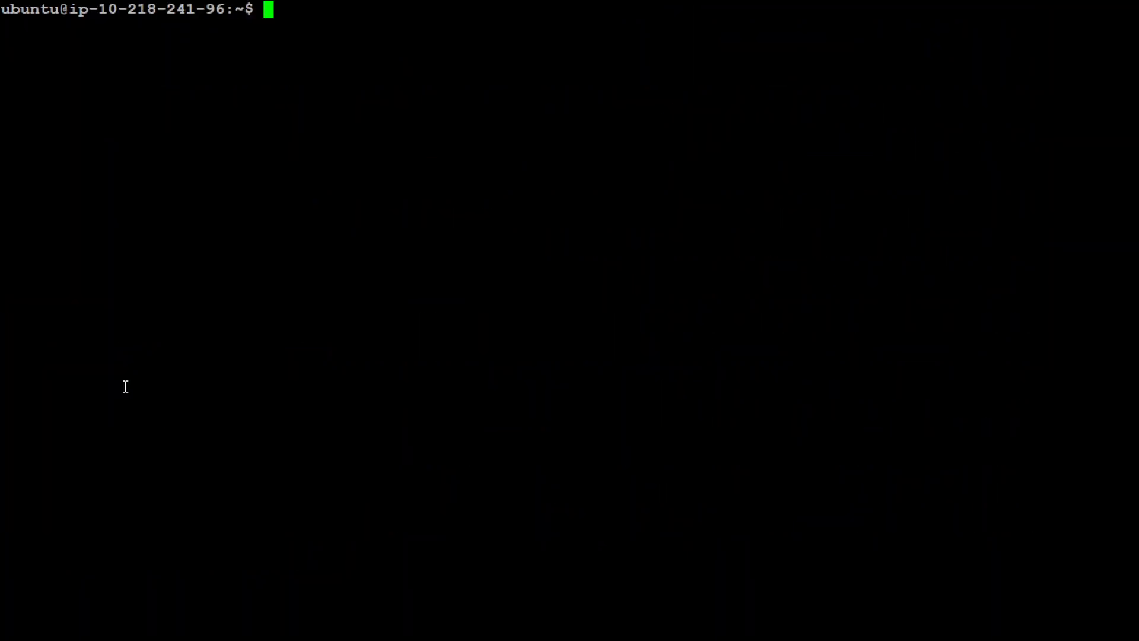
{"action": "type", "text": "python3"}
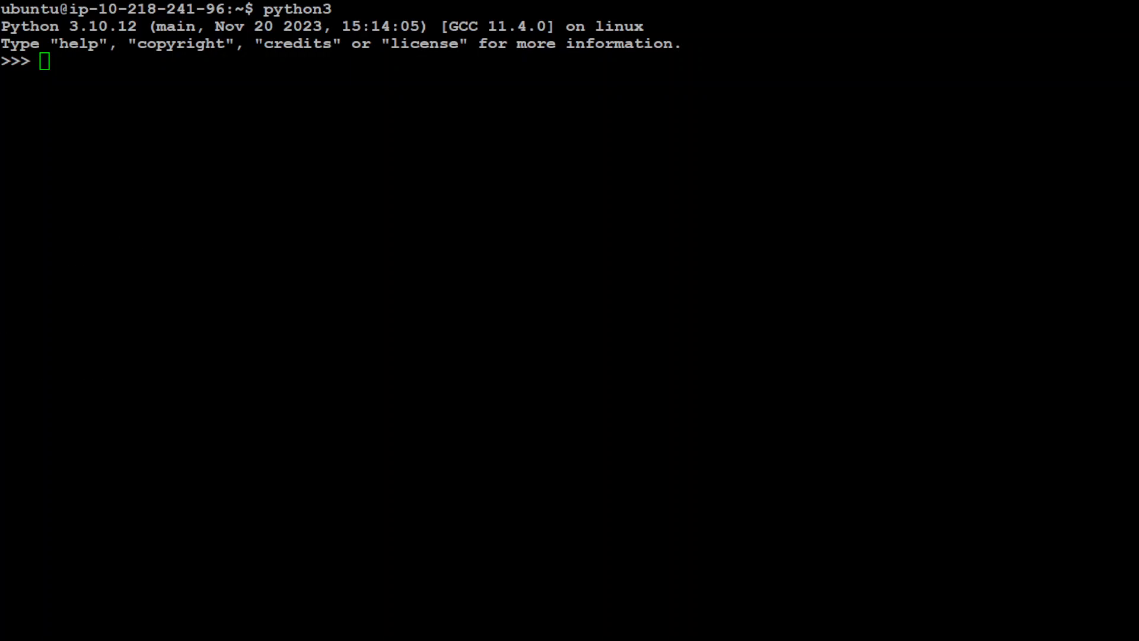
Run 'from diffusers import DiffusionPipeline' in the Python session
{"action": "type", "text": "from diffusers import DiffusionPipeline"}
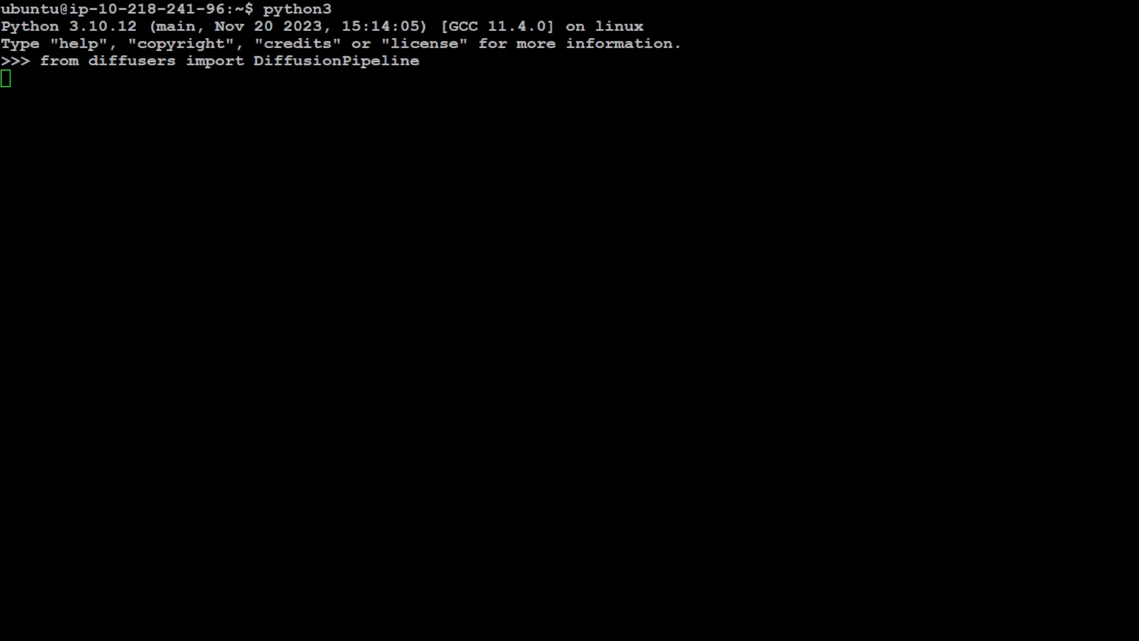
{"action": "key", "text": "Return"}
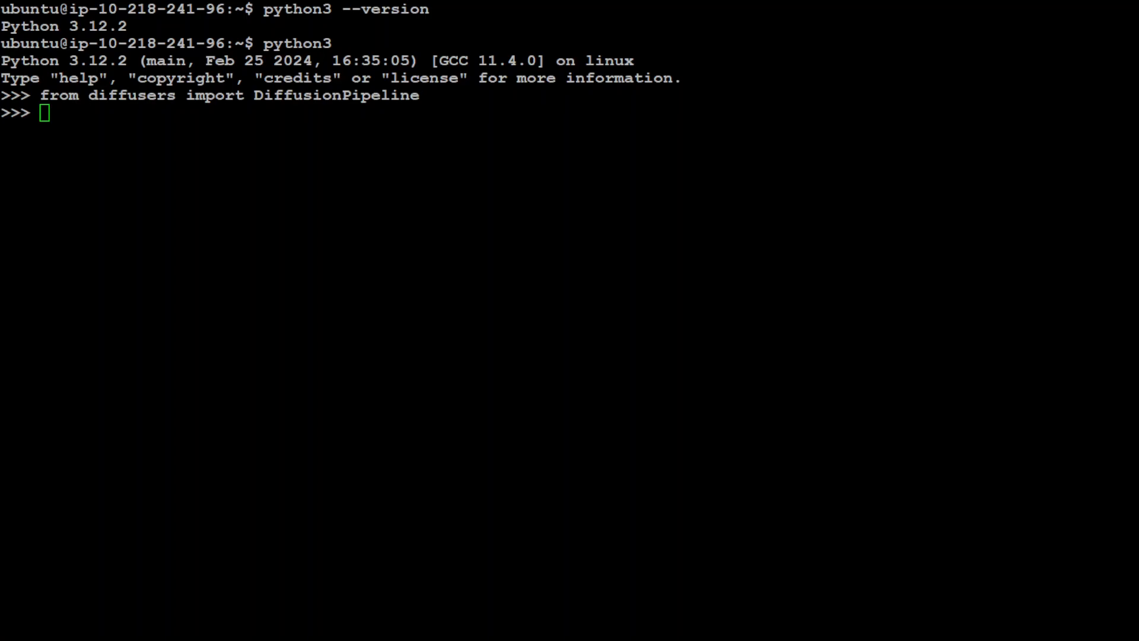
Import torch and load the pipeline via DiffusionPipeline.from_pretrained, downloading its 18 files
{"action": "type", "text": "import torch"}
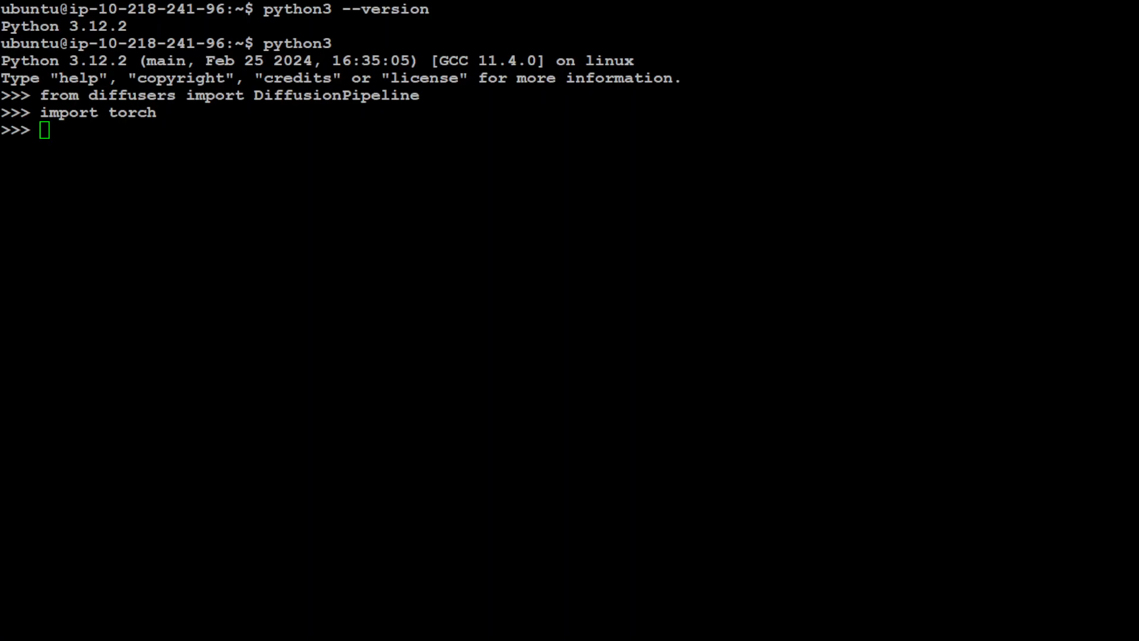
{"action": "type", "text": "pipe = DiffusionPipeline.from_pretrained("}
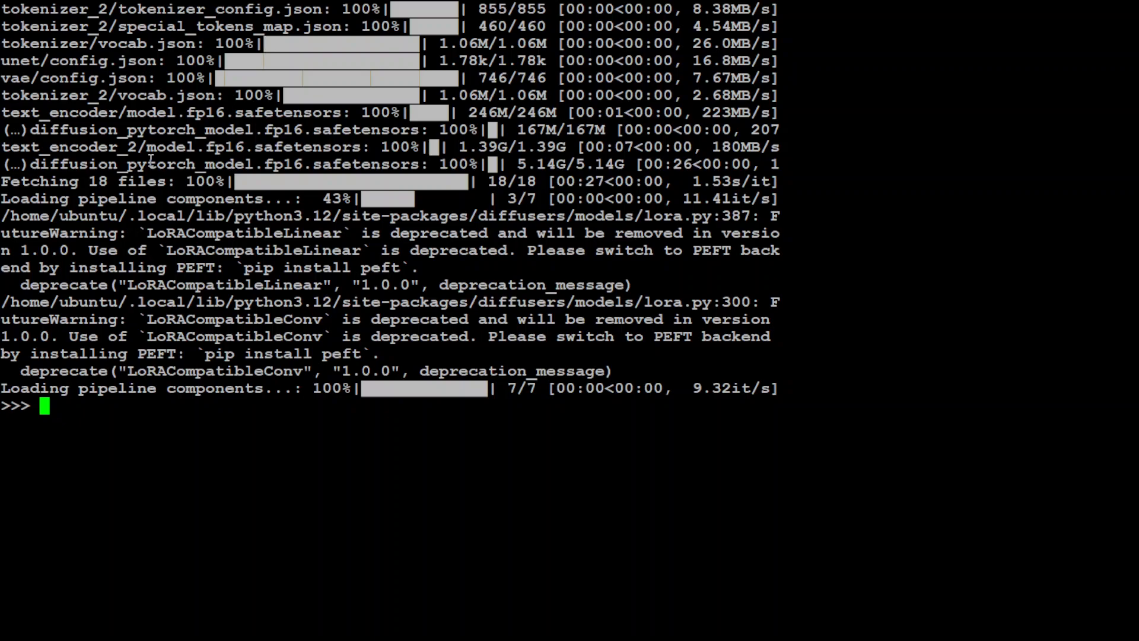
Set the 'Astronaut in a jungle' prompt and generate an image with 50 steps, guidance 3
{"action": "type", "text": "prompt = \"Astronaut in a jungle, cold color palette, muted colors, detailed, 8k\""}
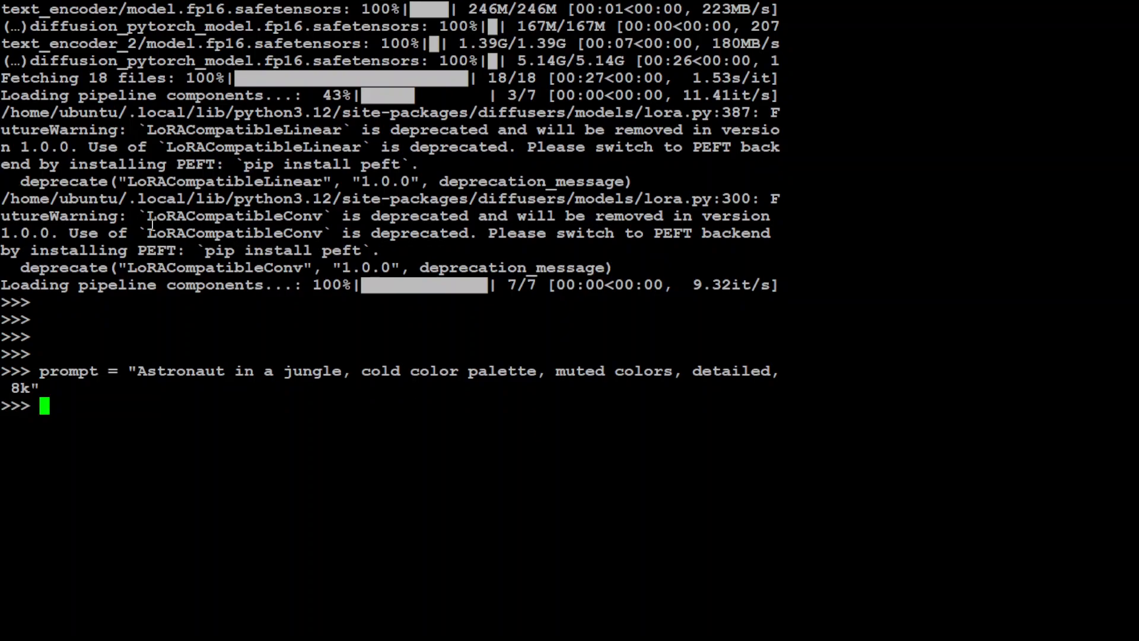
{"action": "type", "text": "image = pipe(prompt=prompt, num_inference_steps=50, guidance_scale=3).images[0]"}
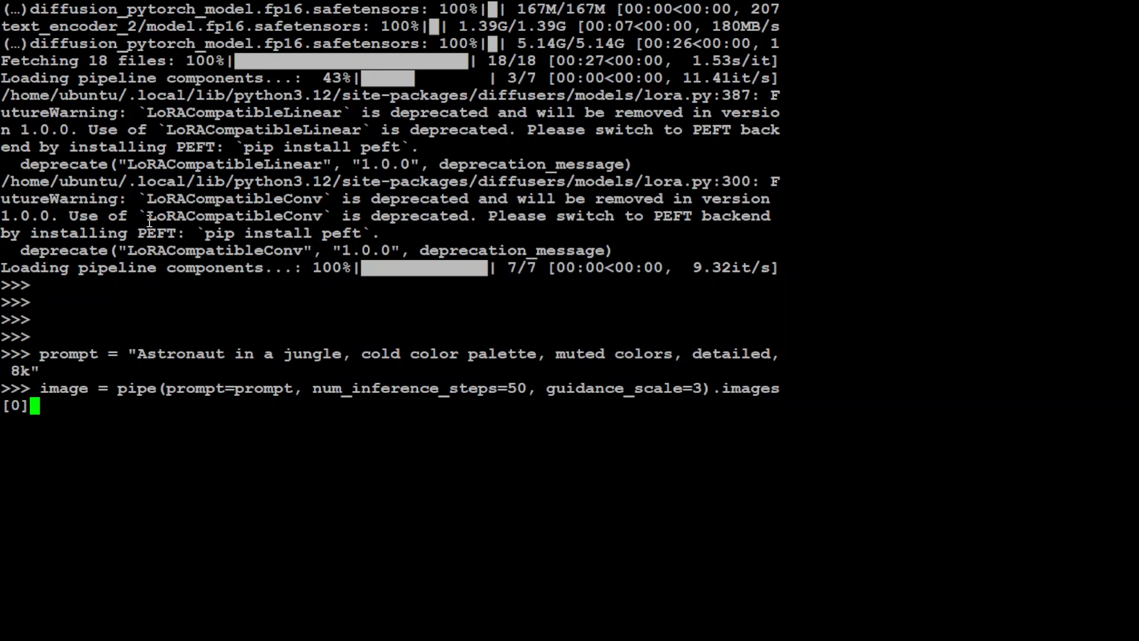
{"action": "key", "text": "Return"}
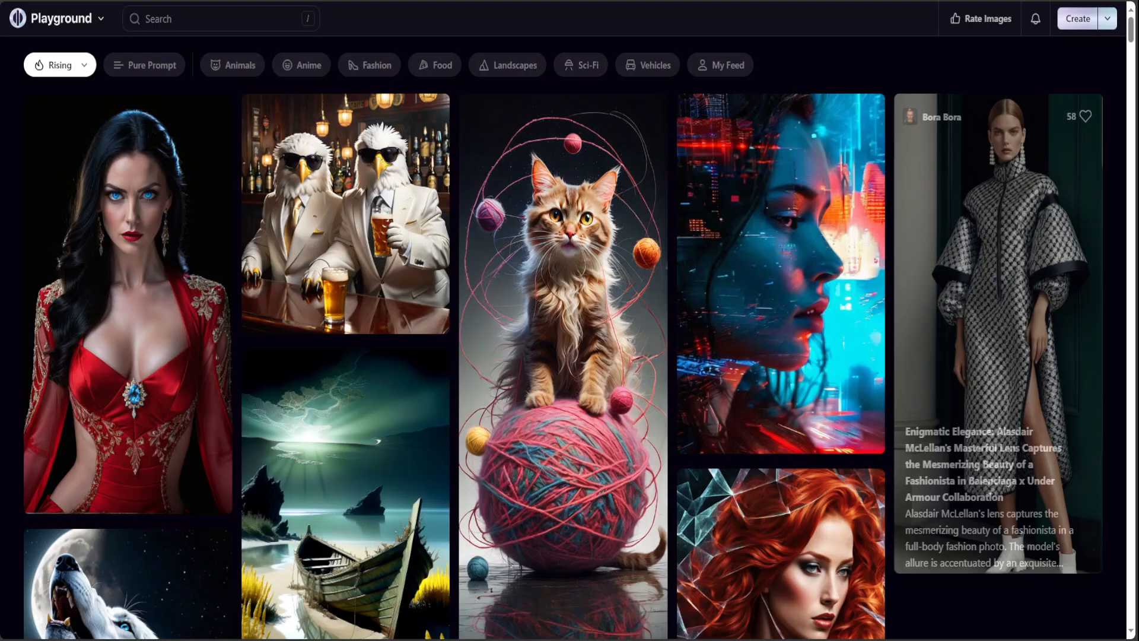
Scroll far down the Playground Rising feed to the cute witch image's prompt details
{"action": "scroll", "scroll_direction": "down", "scroll_amount": 3}
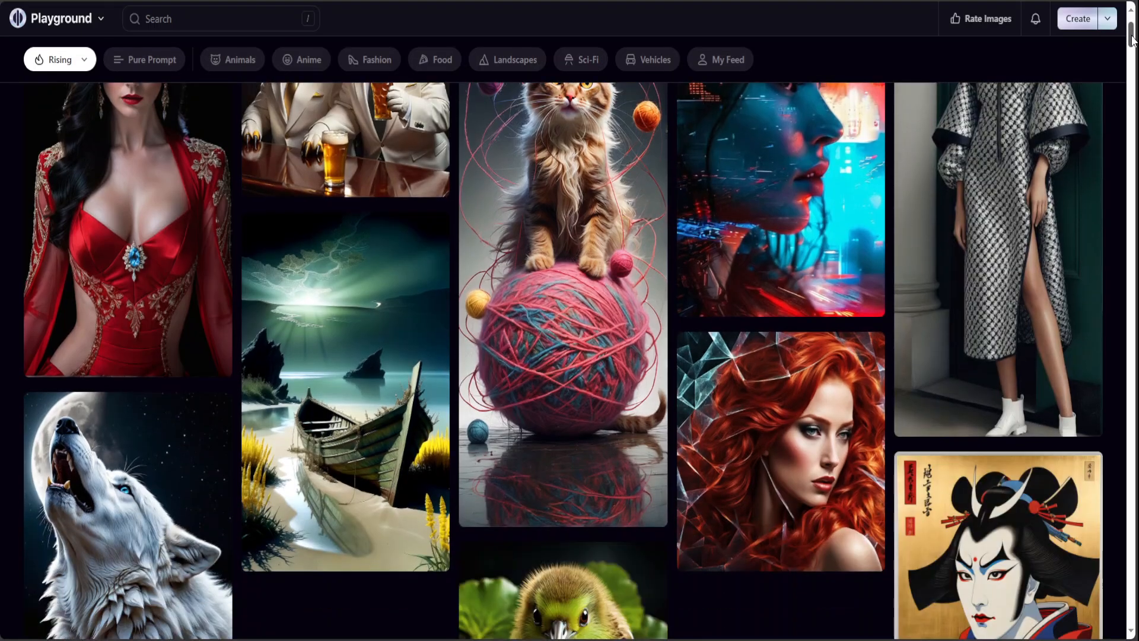
{"action": "scroll", "scroll_direction": "down", "scroll_amount": 3}
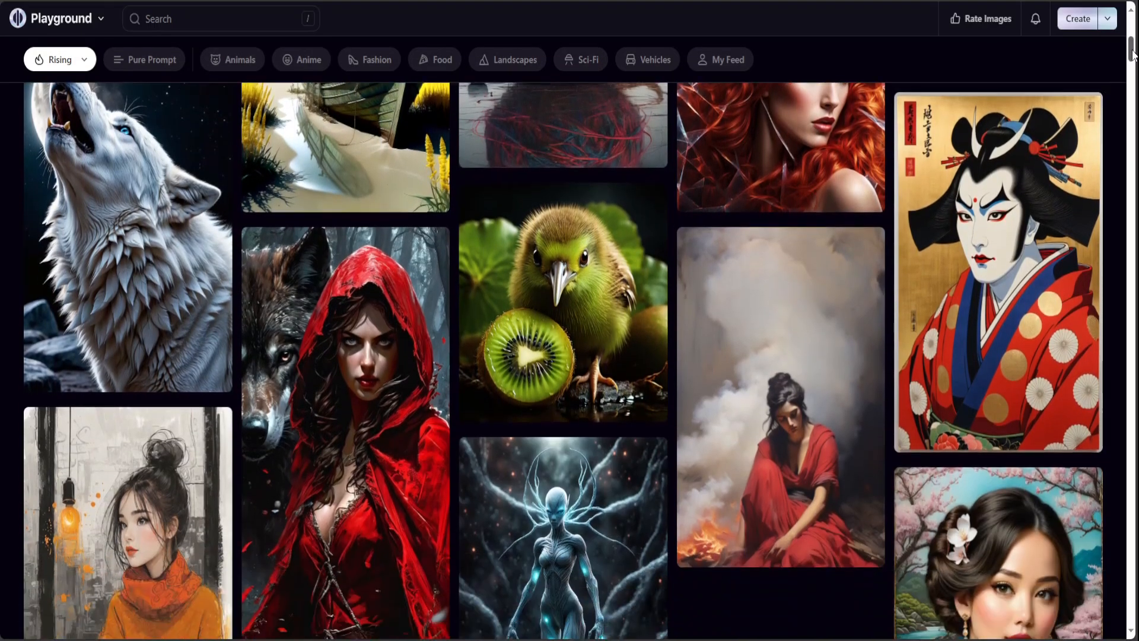
{"action": "scroll", "scroll_direction": "down", "scroll_amount": 3}
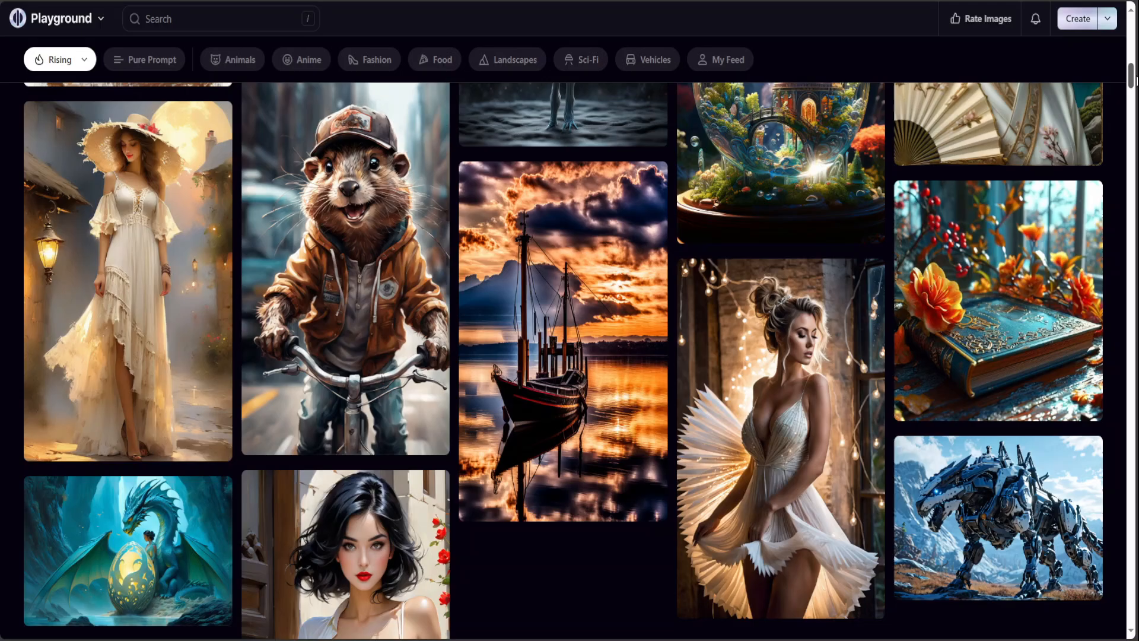
{"action": "scroll", "scroll_direction": "down", "scroll_amount": 3}
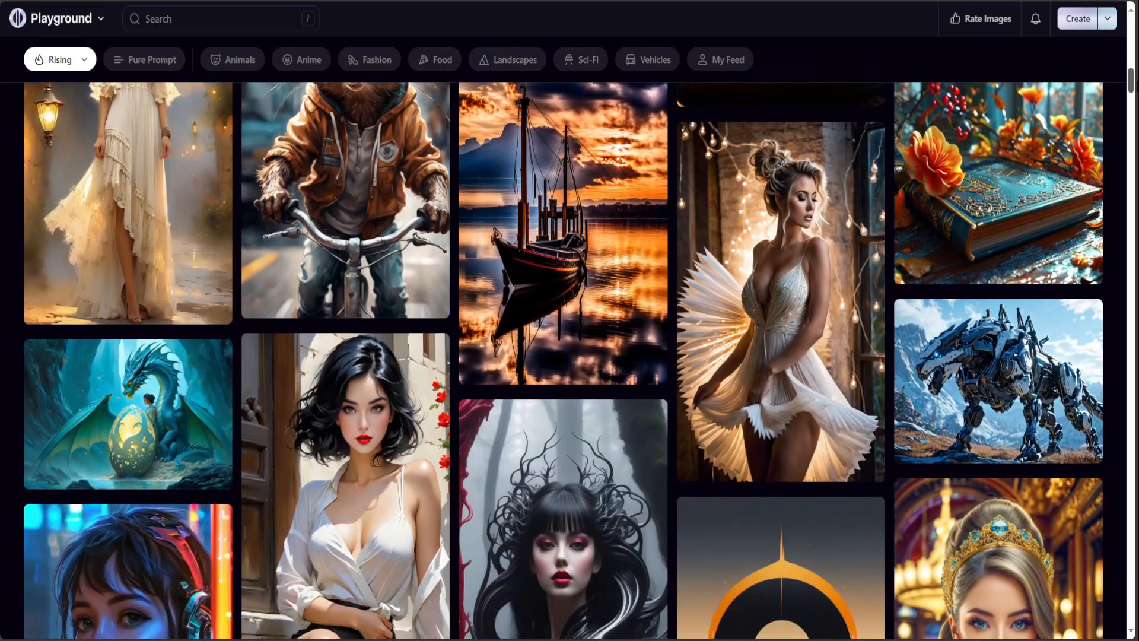
{"action": "scroll", "scroll_direction": "down", "scroll_amount": 3}
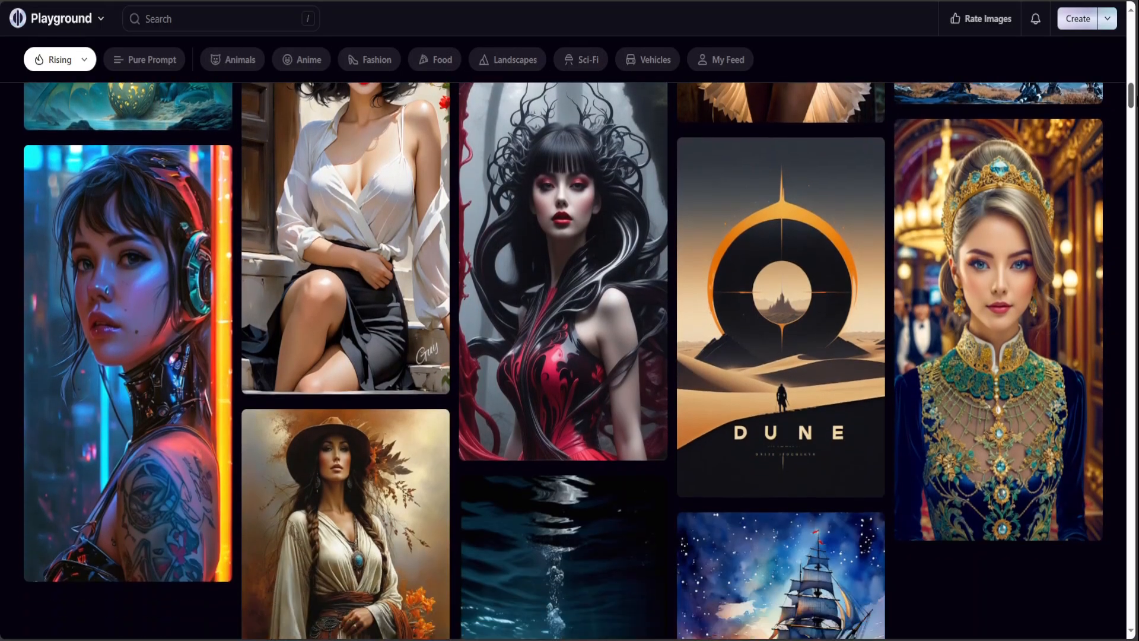
{"action": "scroll", "scroll_direction": "down", "scroll_amount": 3}
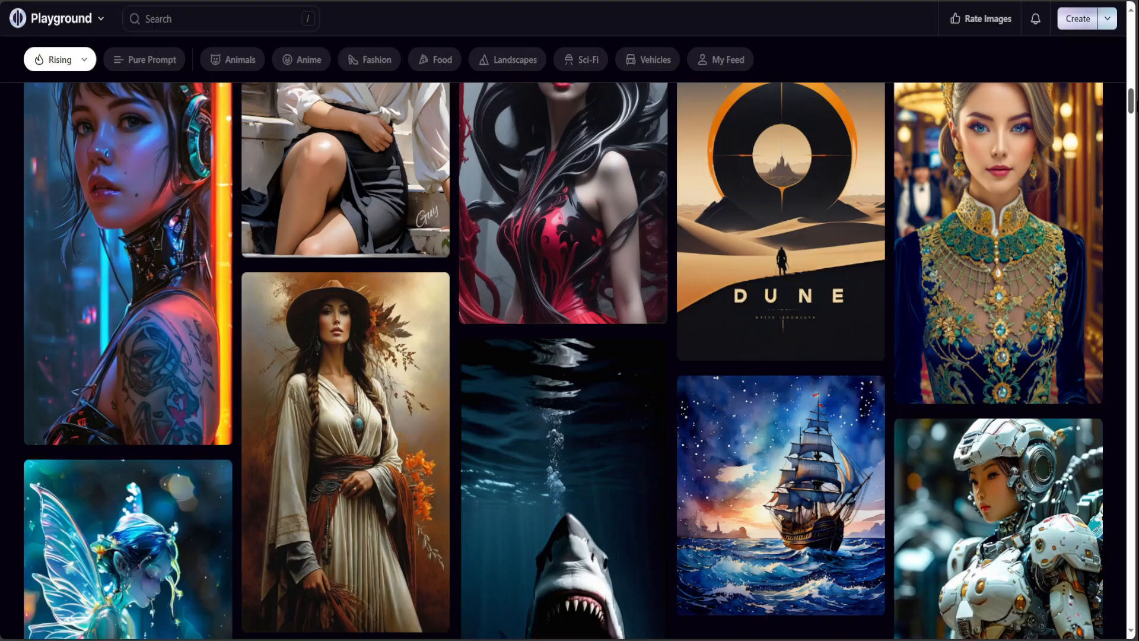
{"action": "scroll", "scroll_direction": "down", "scroll_amount": 3}
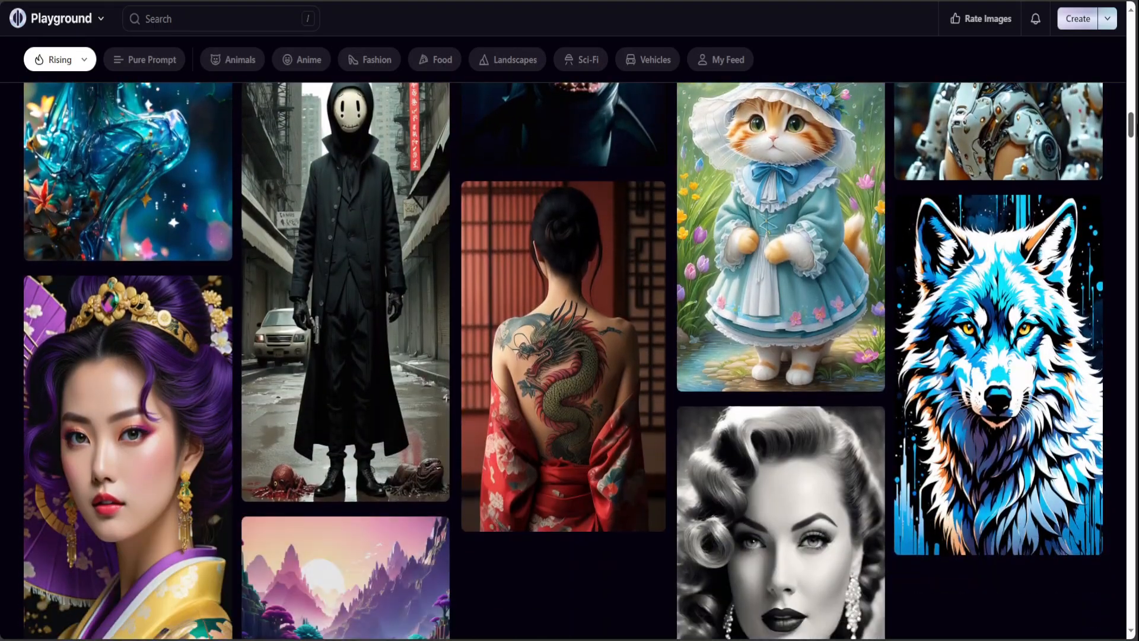
{"action": "scroll", "scroll_direction": "down", "scroll_amount": 3}
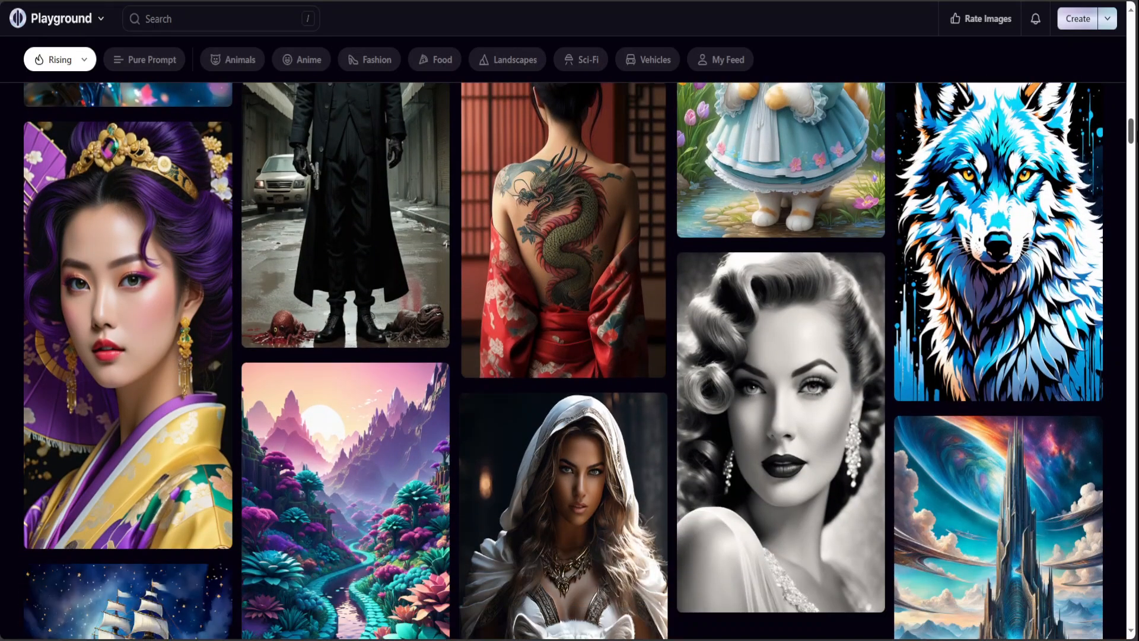
{"action": "scroll", "scroll_direction": "down", "scroll_amount": 3}
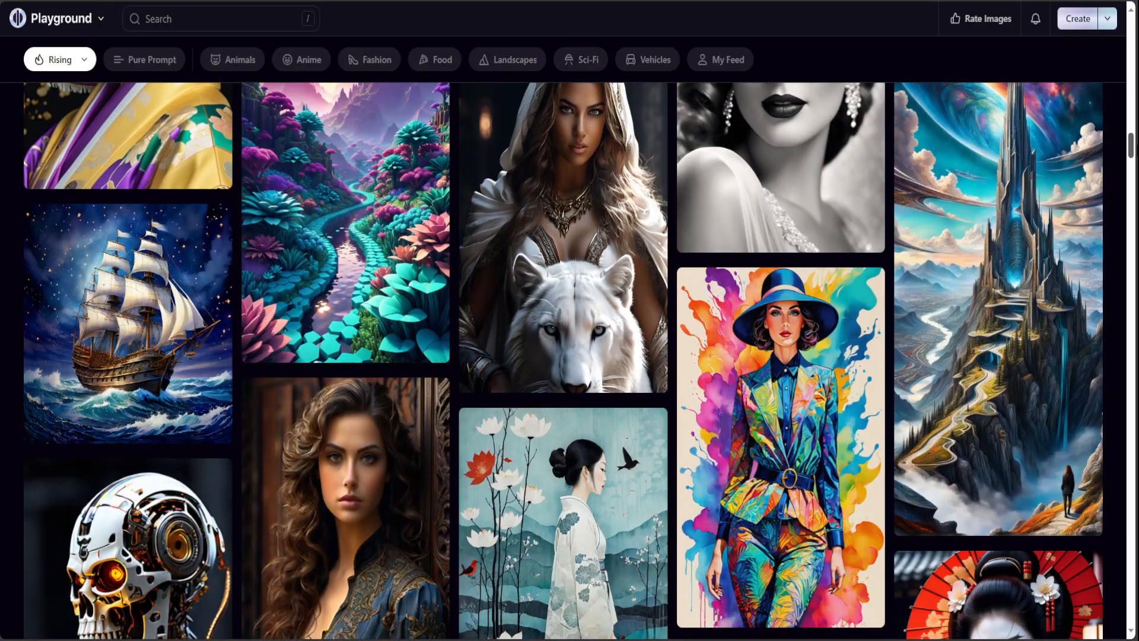
{"action": "scroll", "scroll_direction": "down", "scroll_amount": 3}
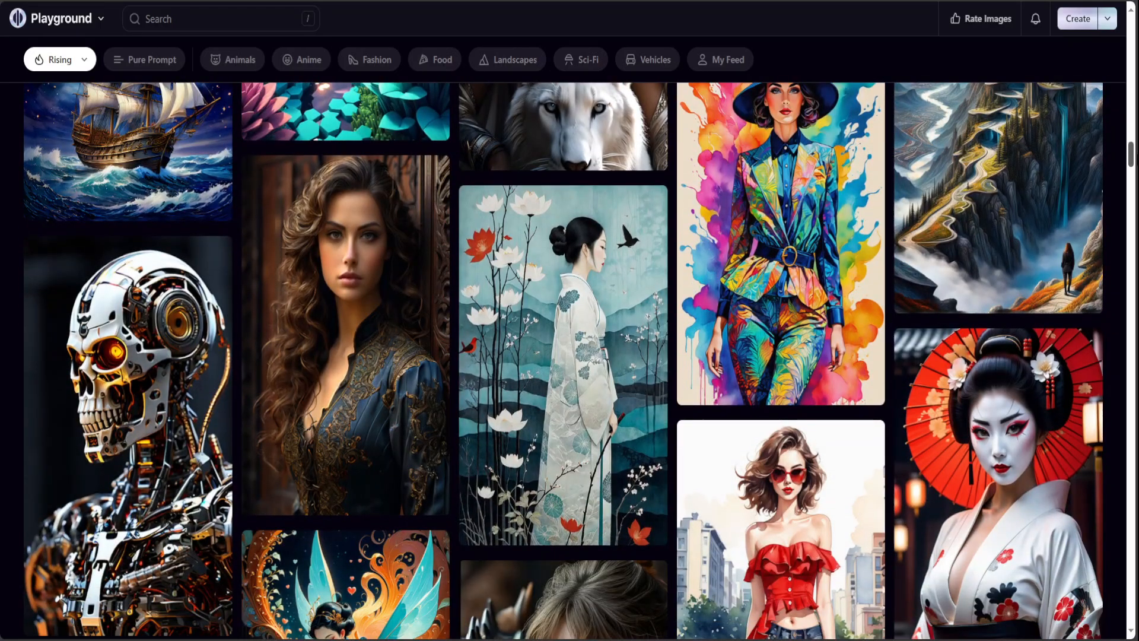
{"action": "scroll", "scroll_direction": "down", "scroll_amount": 3}
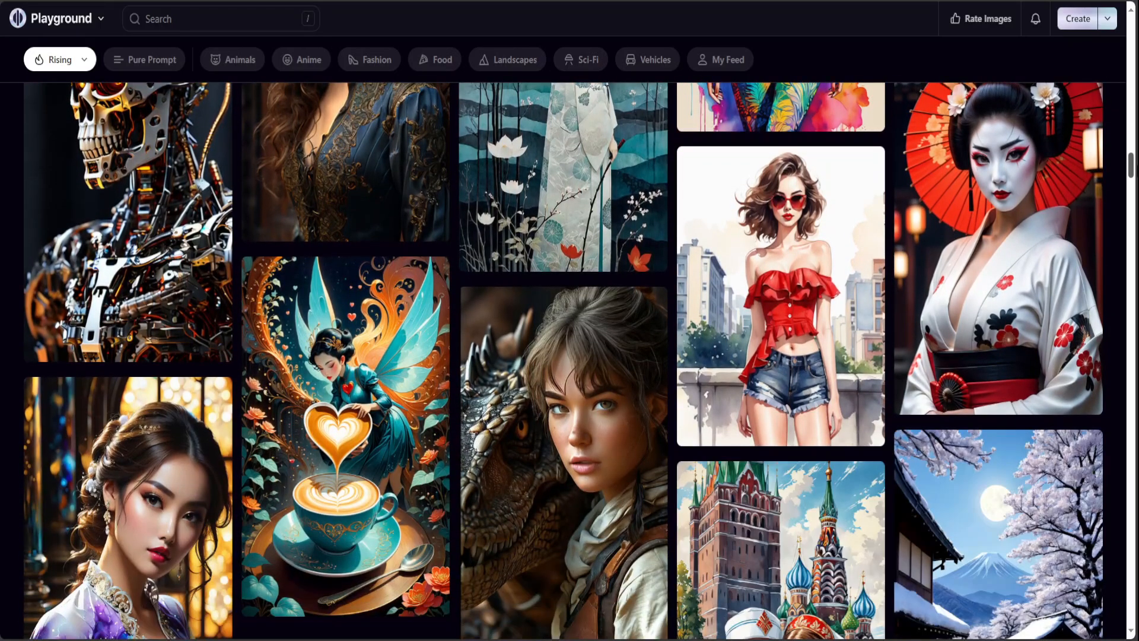
{"action": "scroll", "scroll_direction": "down", "scroll_amount": 3}
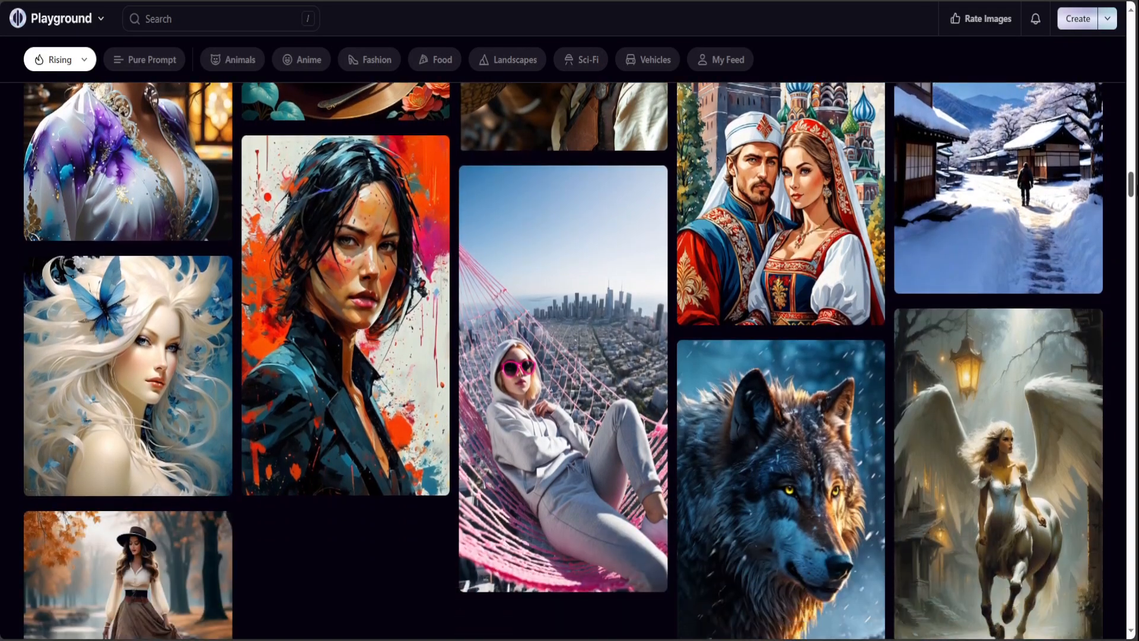
{"action": "scroll", "scroll_direction": "down", "scroll_amount": 3}
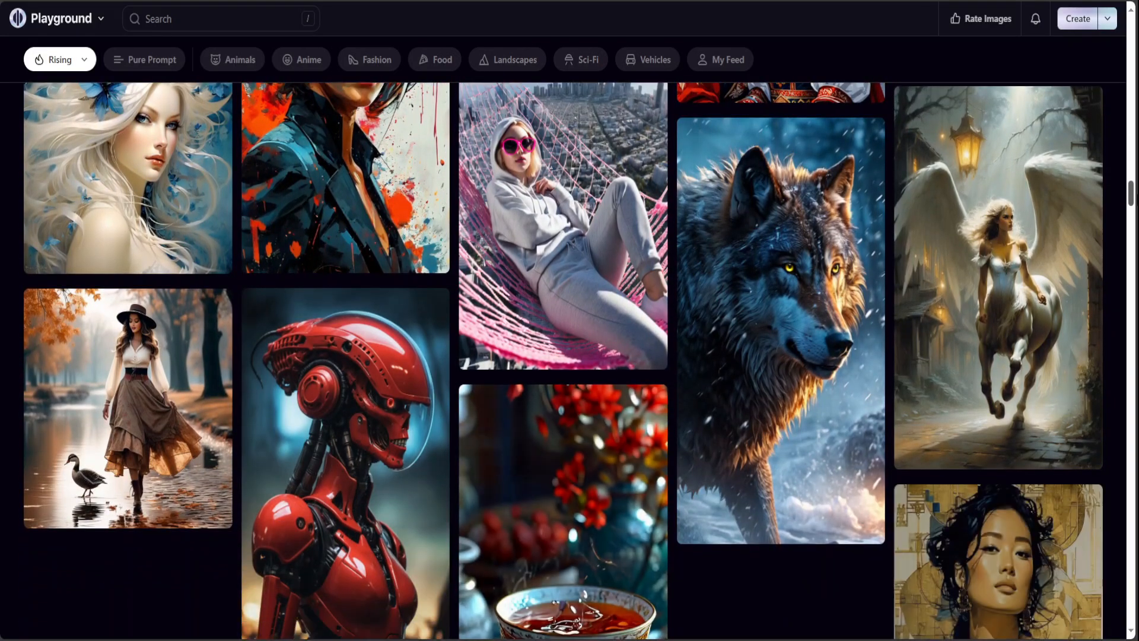
{"action": "scroll", "scroll_direction": "down", "scroll_amount": 3}
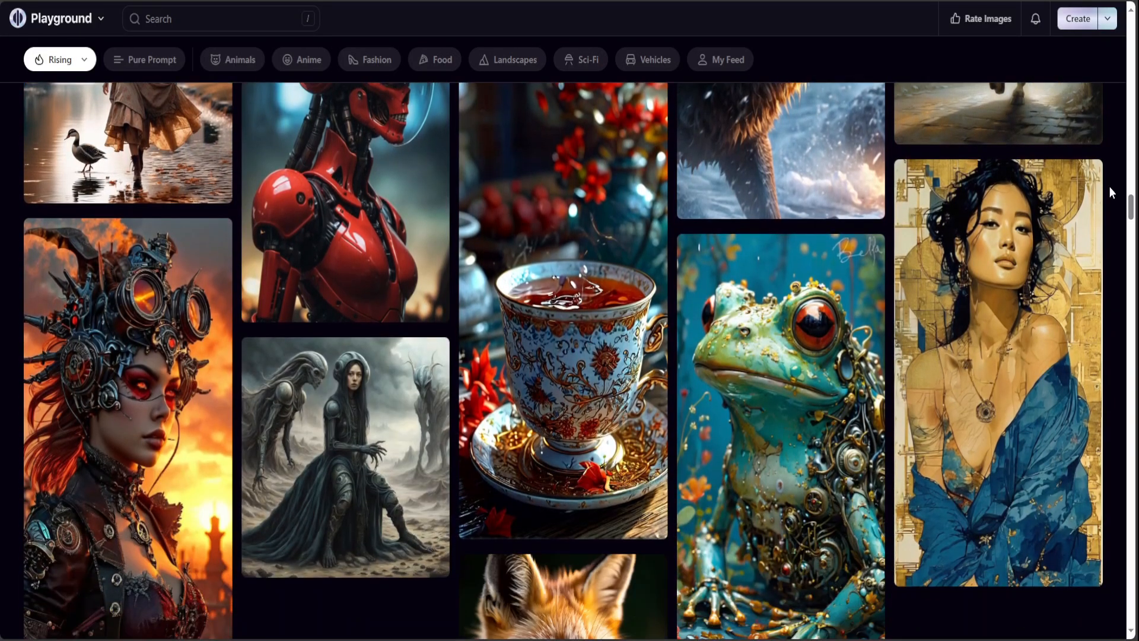
{"action": "scroll", "scroll_direction": "down", "scroll_amount": 3}
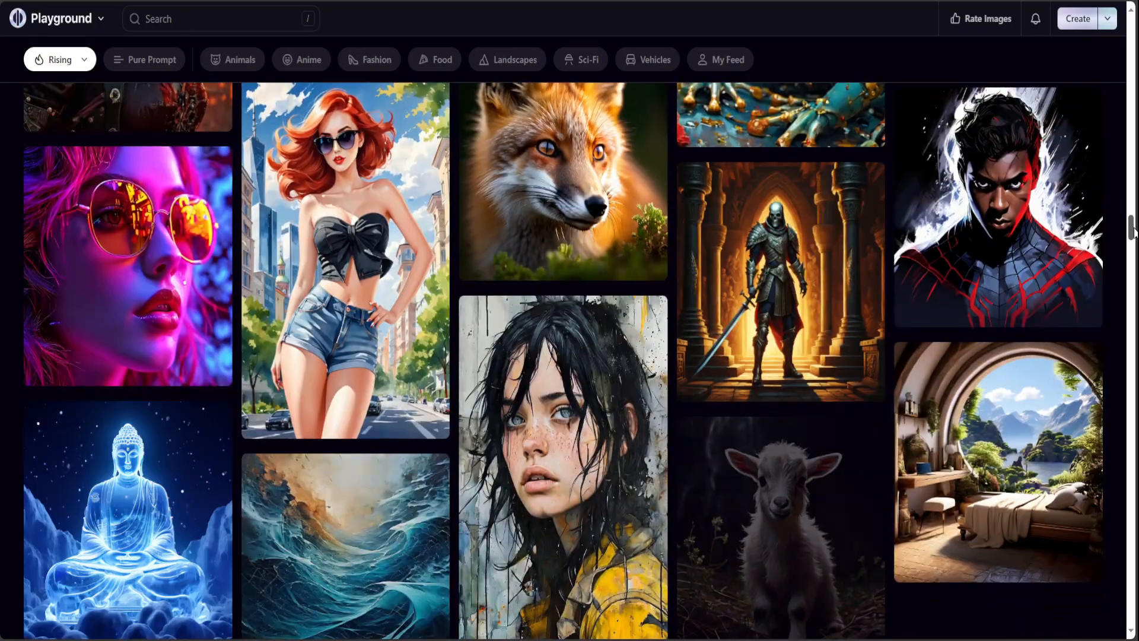
{"action": "scroll", "scroll_direction": "down", "scroll_amount": 3}
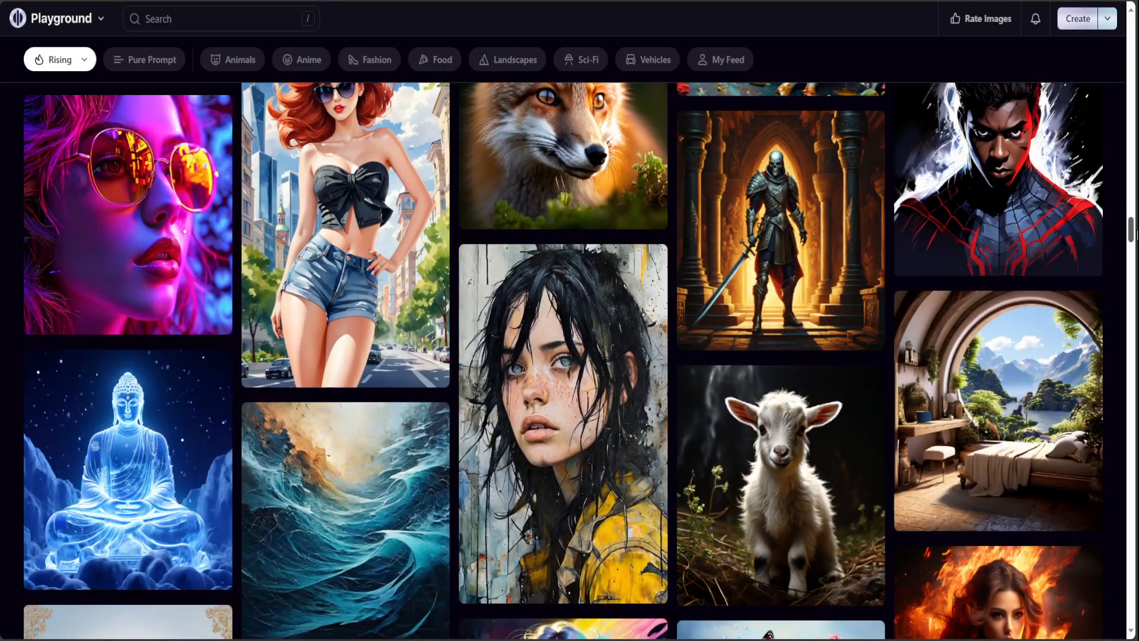
{"action": "scroll", "scroll_direction": "down", "scroll_amount": 3}
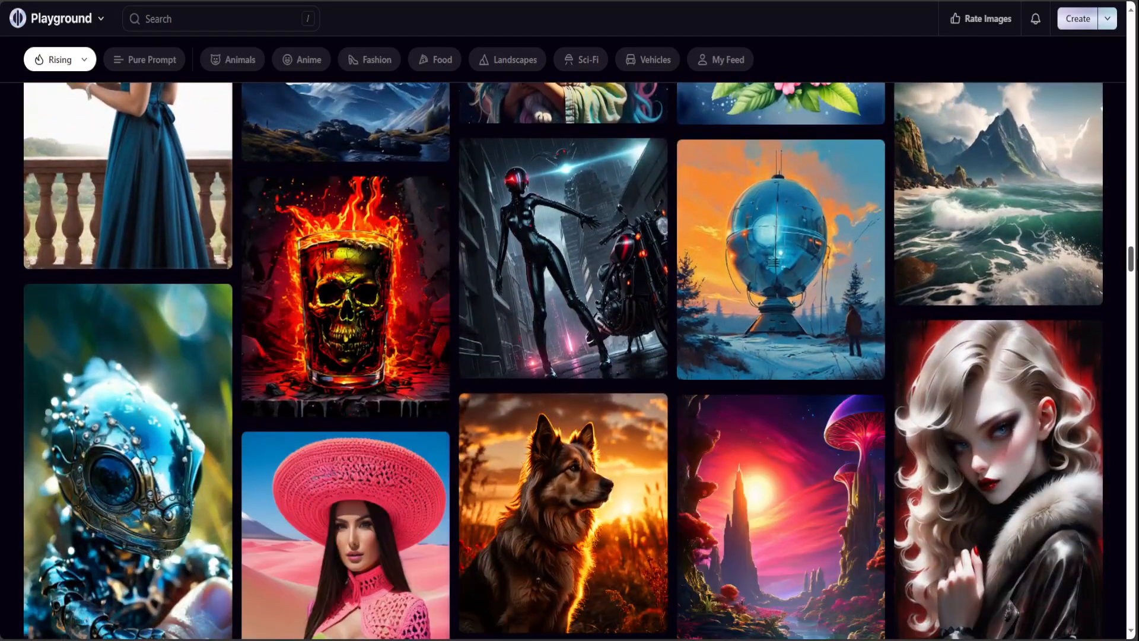
{"action": "scroll", "scroll_direction": "down", "scroll_amount": 3}
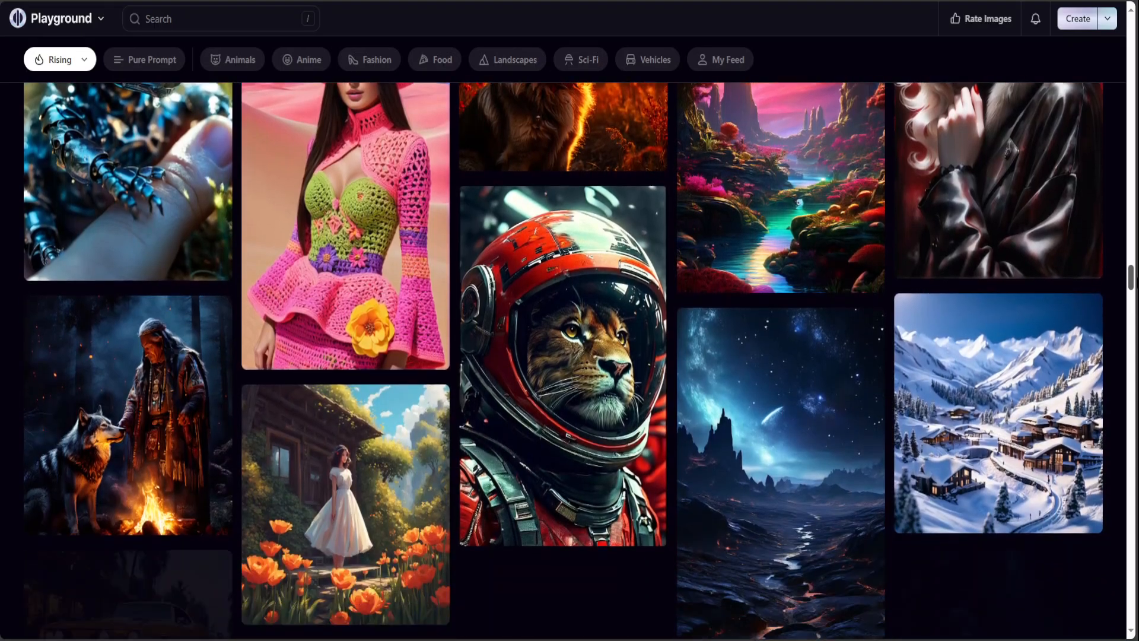
{"action": "scroll", "scroll_direction": "down", "scroll_amount": 3}
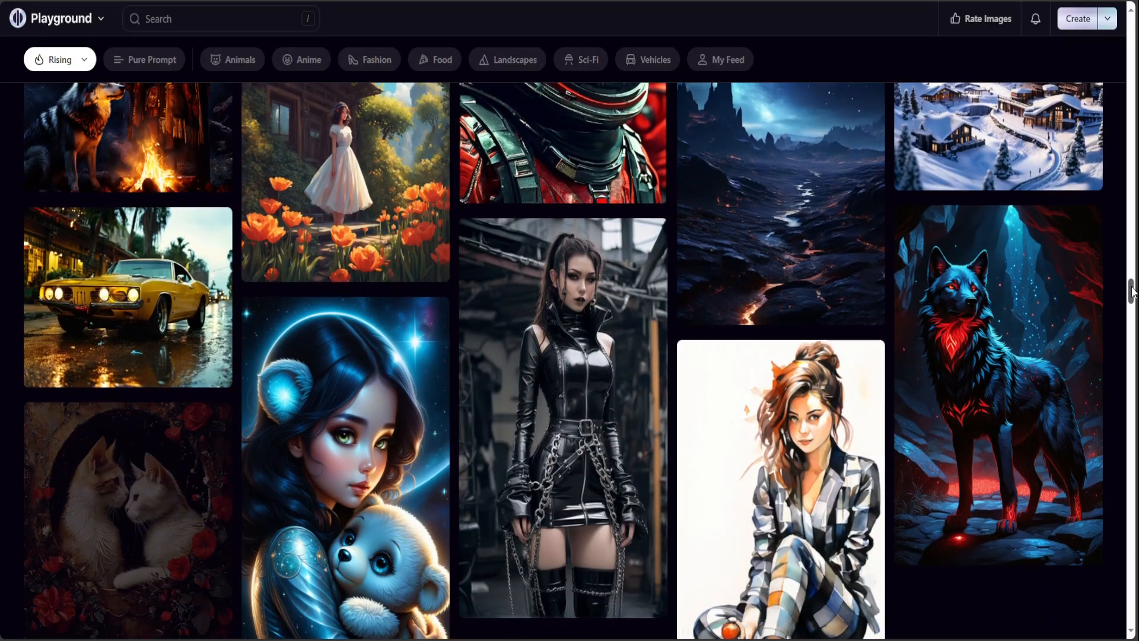
{"action": "scroll", "scroll_direction": "down", "scroll_amount": 3}
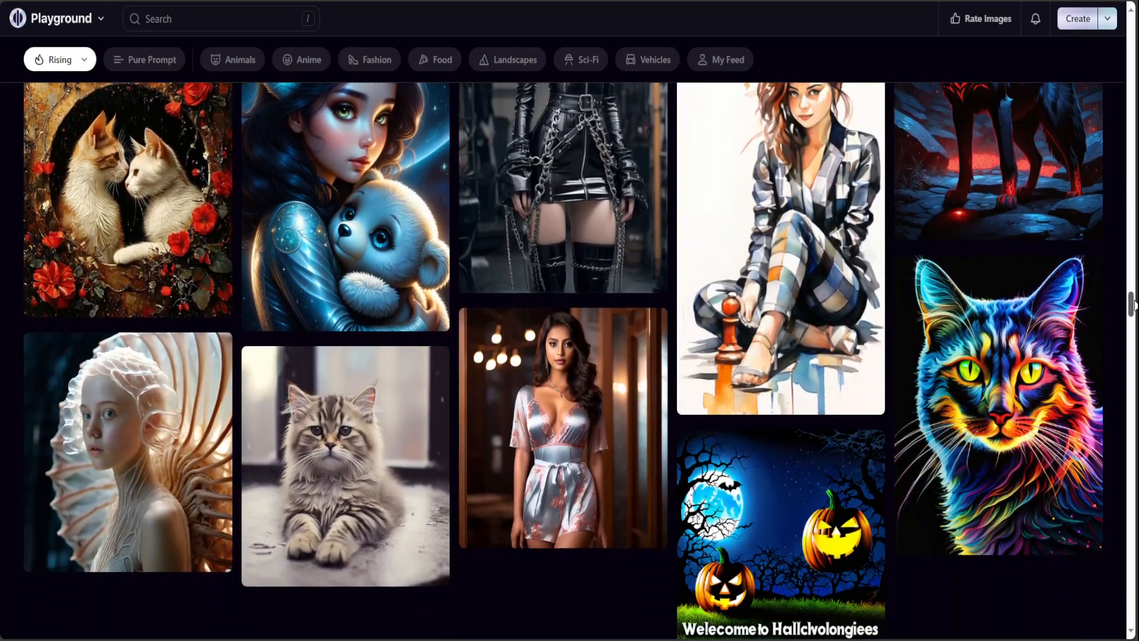
{"action": "scroll", "scroll_direction": "down", "scroll_amount": 3}
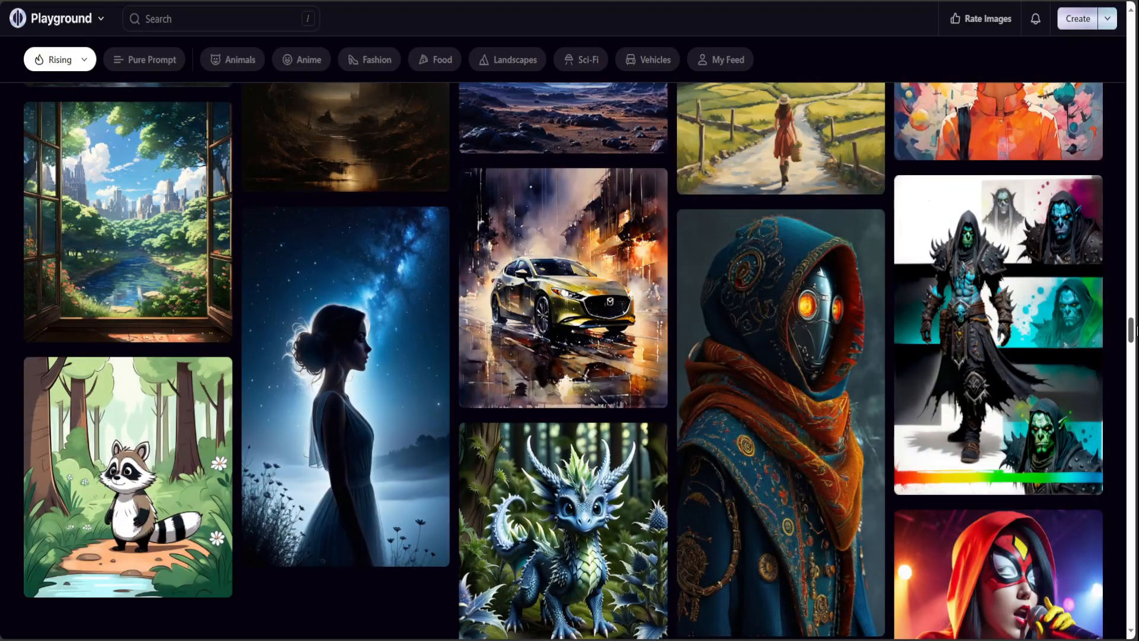
{"action": "scroll", "scroll_direction": "down", "scroll_amount": 3}
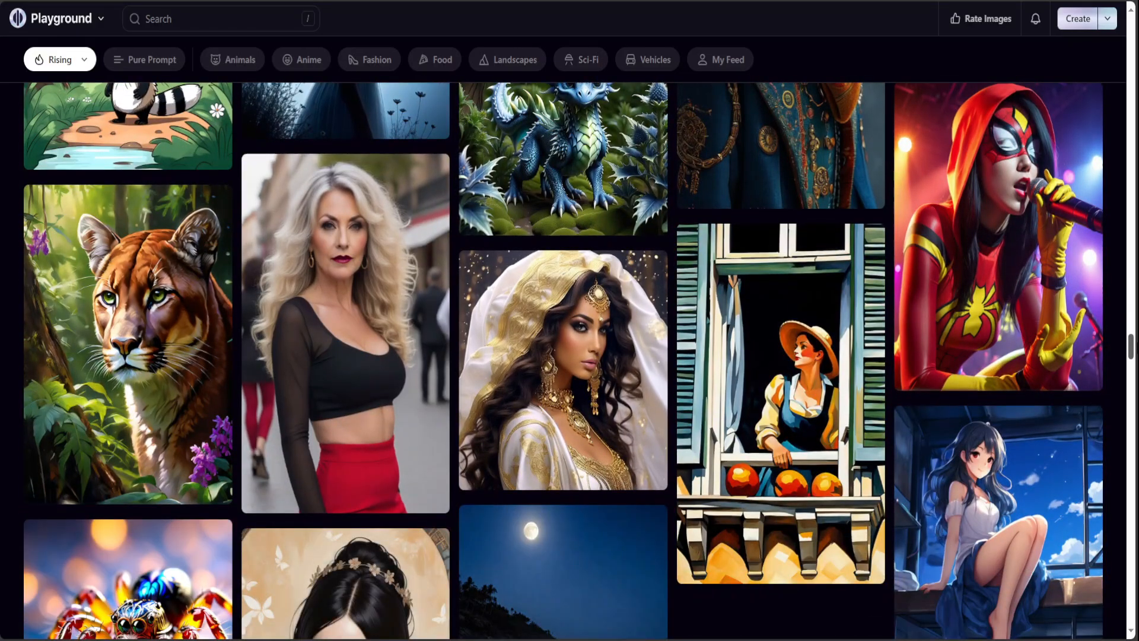
{"action": "scroll", "scroll_direction": "down", "scroll_amount": 3}
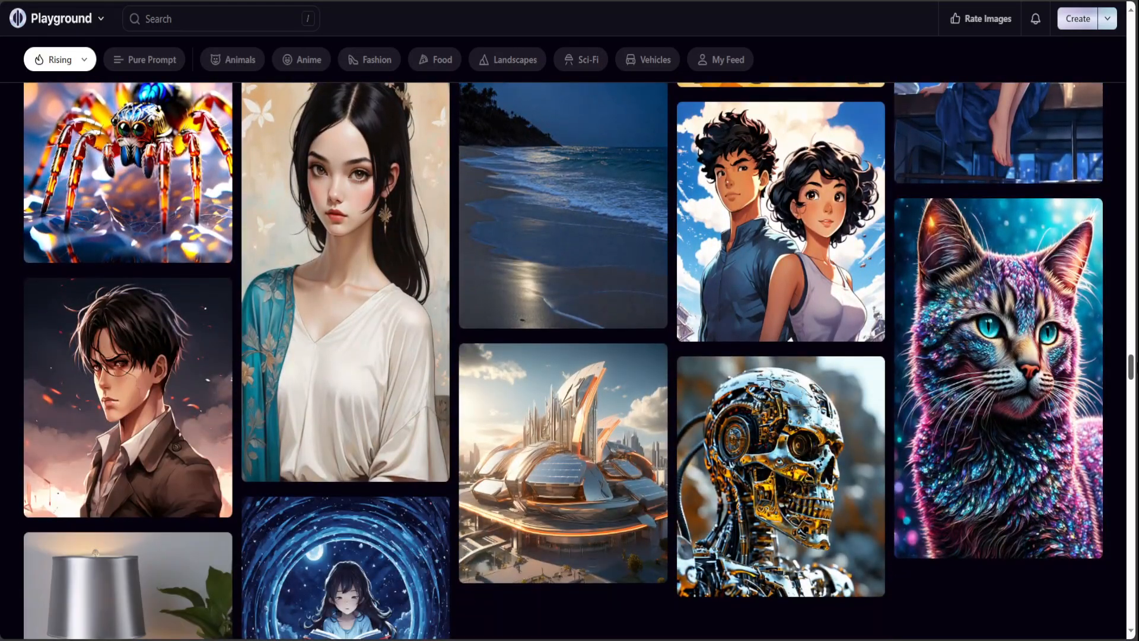
{"action": "scroll", "scroll_direction": "down", "scroll_amount": 3}
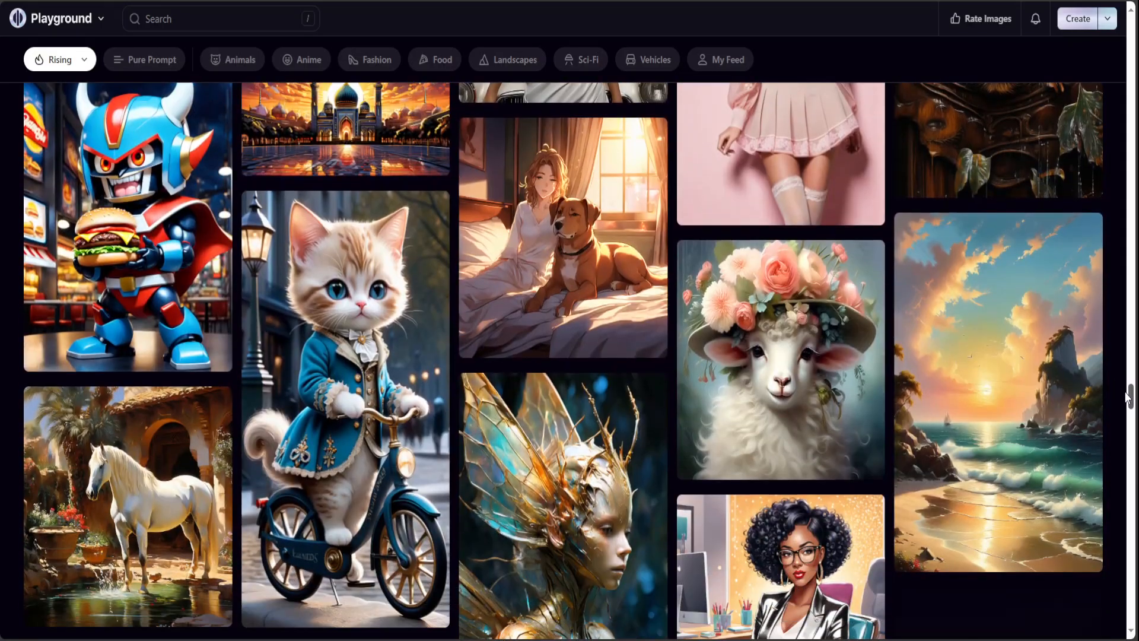
{"action": "scroll", "scroll_direction": "down", "scroll_amount": 3}
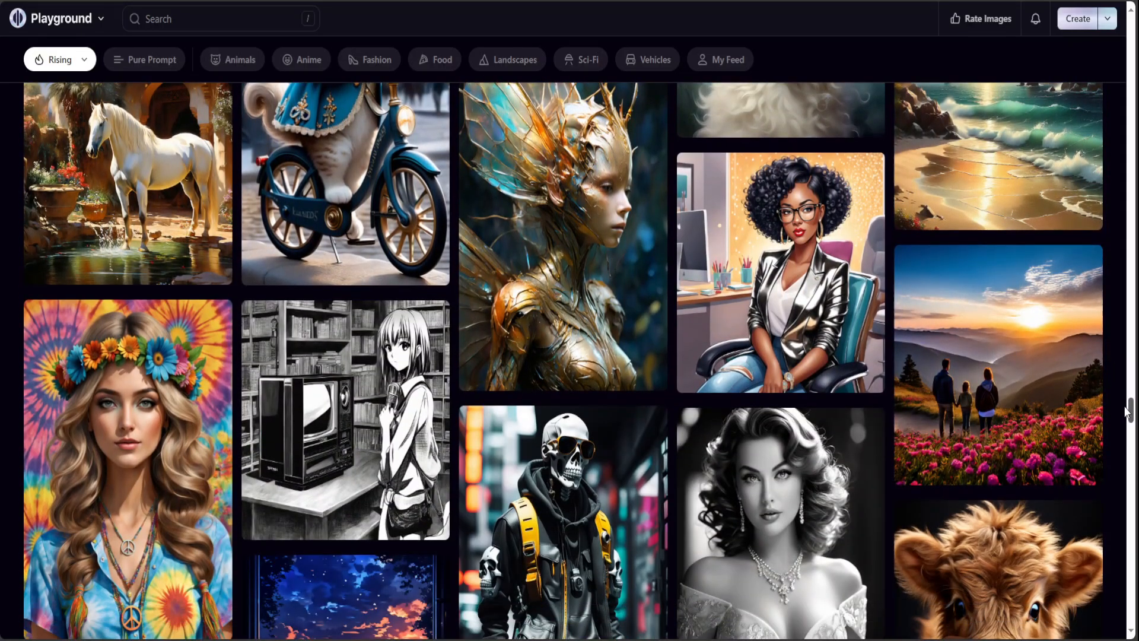
{"action": "scroll", "scroll_direction": "down", "scroll_amount": 3}
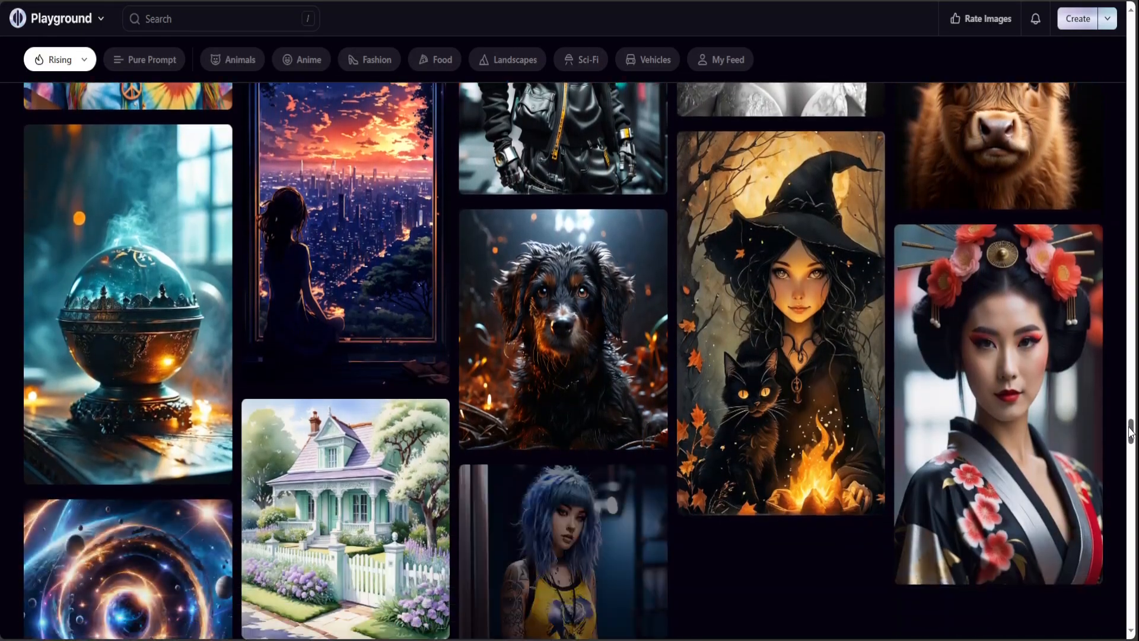
{"action": "scroll", "scroll_direction": "down", "scroll_amount": 3}
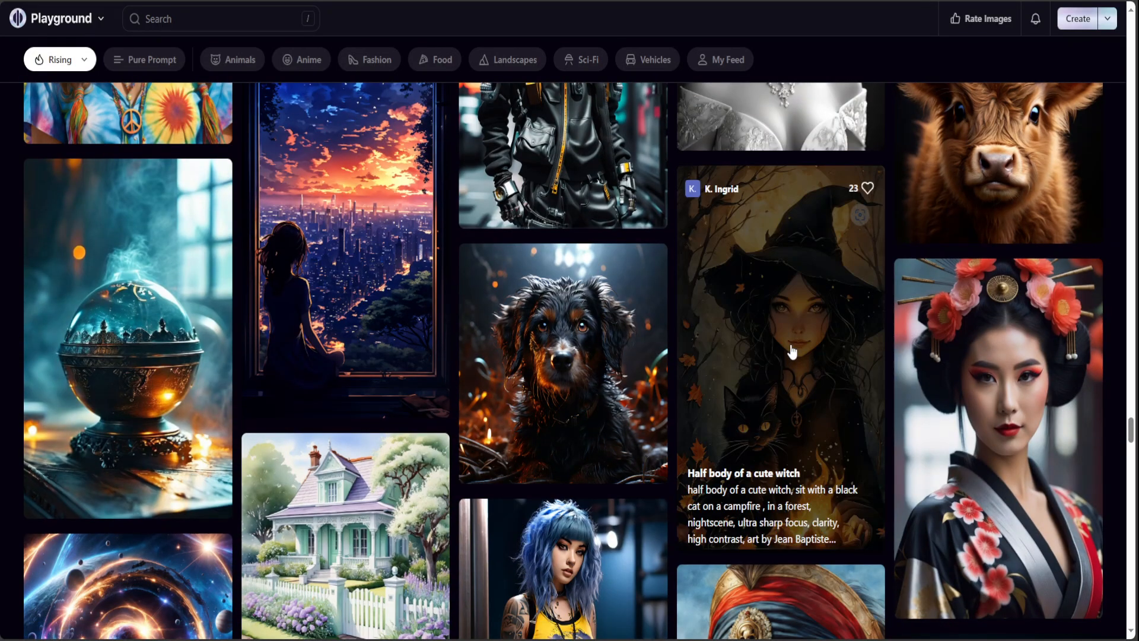
{"action": "mouse_move", "coordinate": [810, 331]}
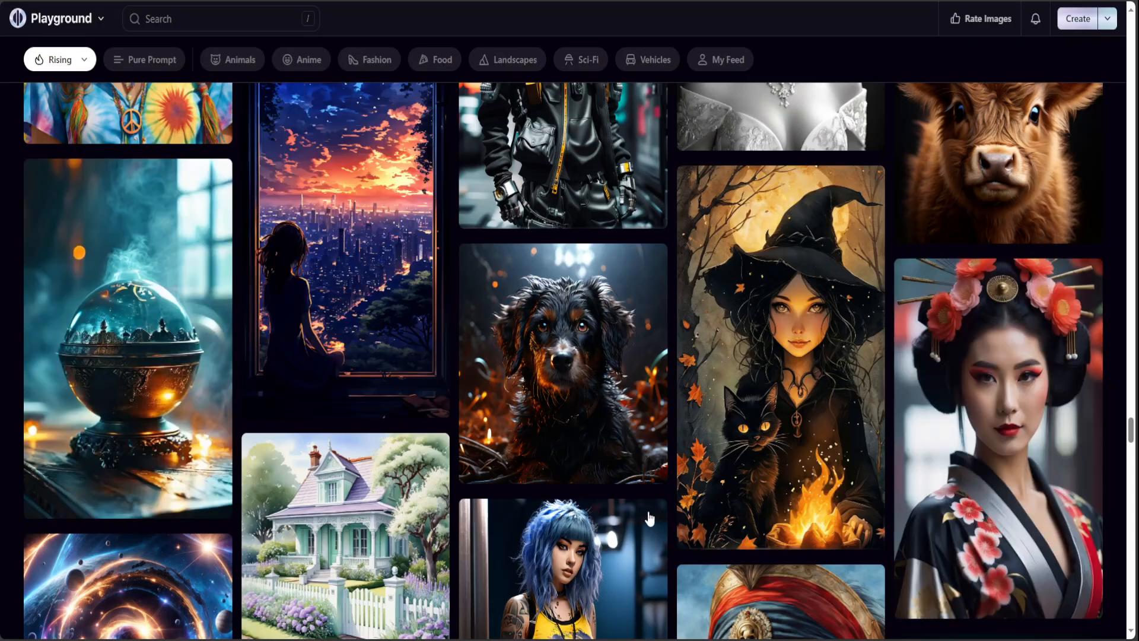
{"action": "mouse_move", "coordinate": [135, 279]}
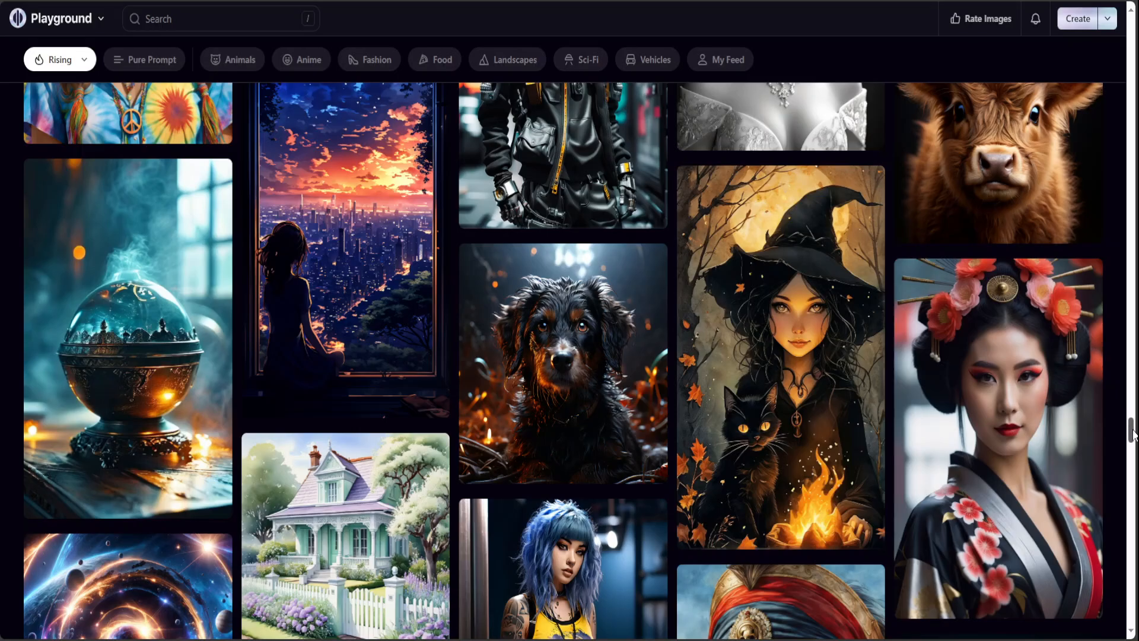
Scroll further down the Rising feed to the monkey, jeweled giraffe and fluffy kitten images
{"action": "scroll", "scroll_direction": "down", "scroll_amount": 3}
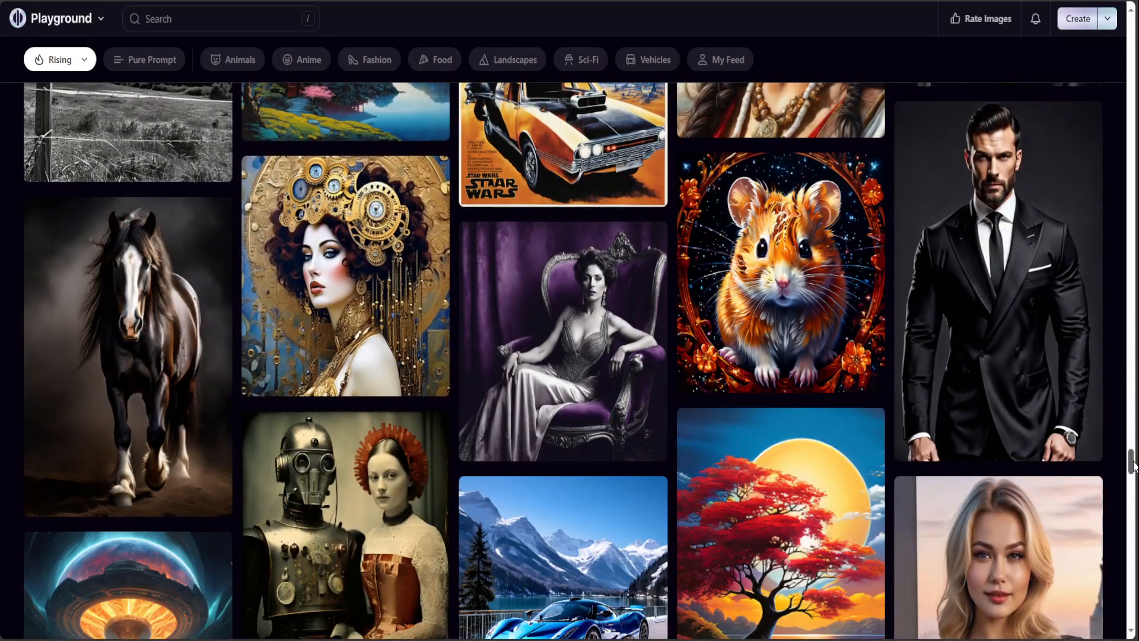
{"action": "scroll", "scroll_direction": "down", "scroll_amount": 3}
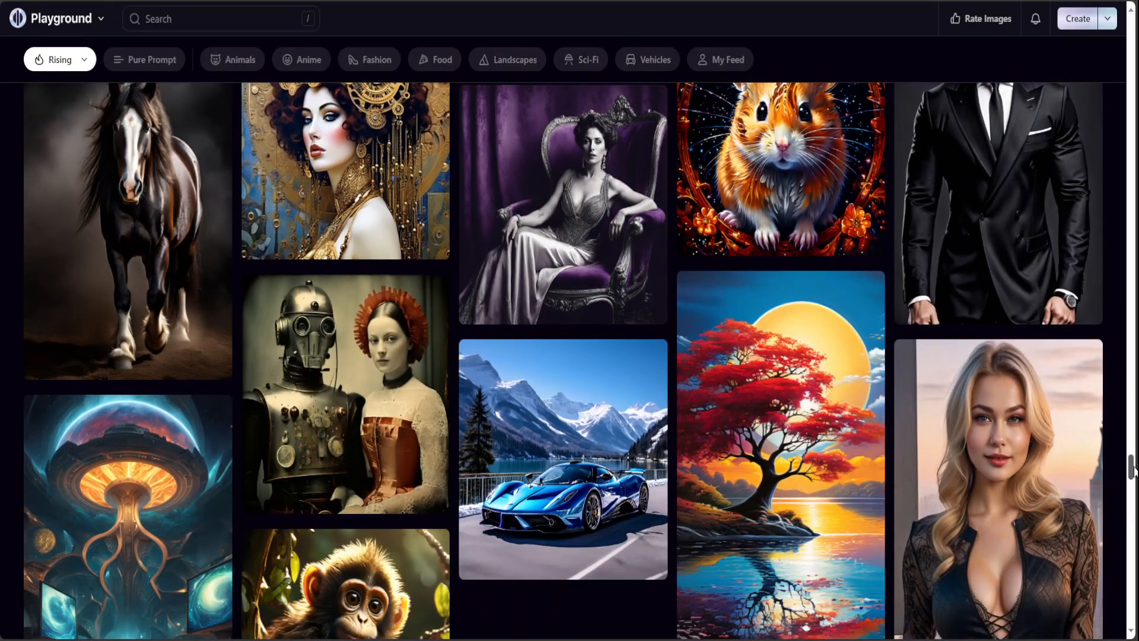
{"action": "scroll", "scroll_direction": "down", "scroll_amount": 3}
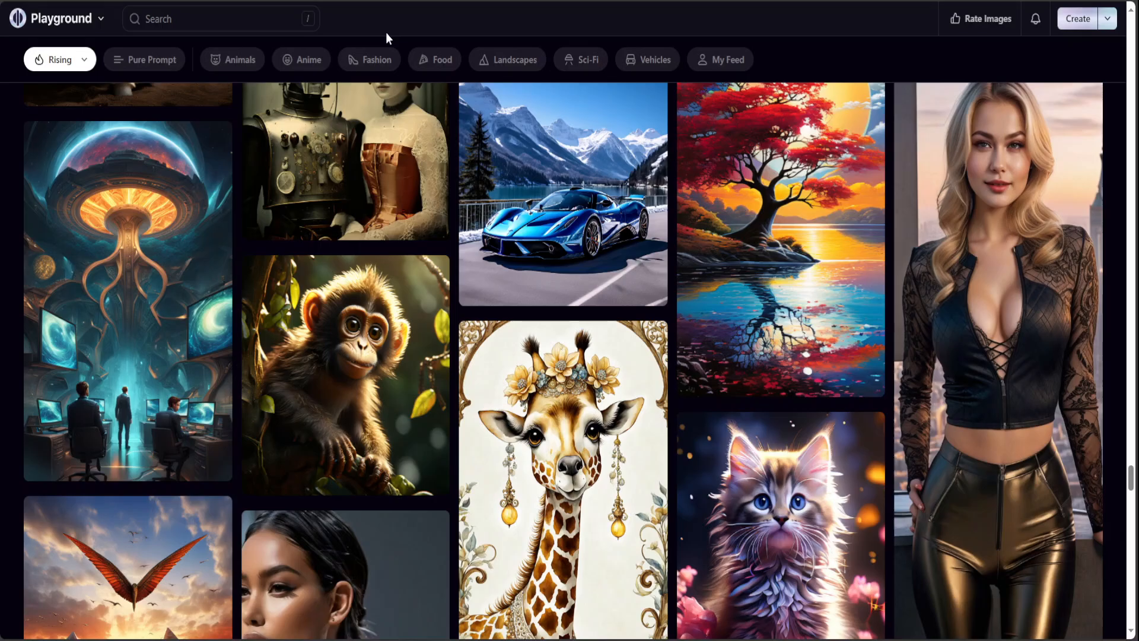
{"action": "mouse_move", "coordinate": [407, 113]}
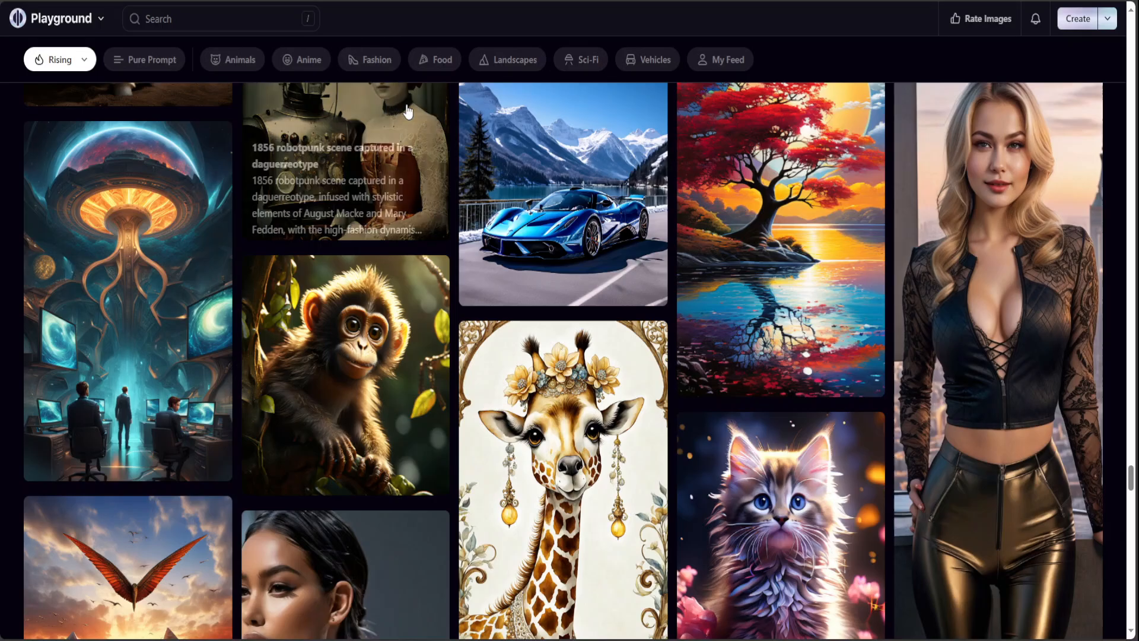